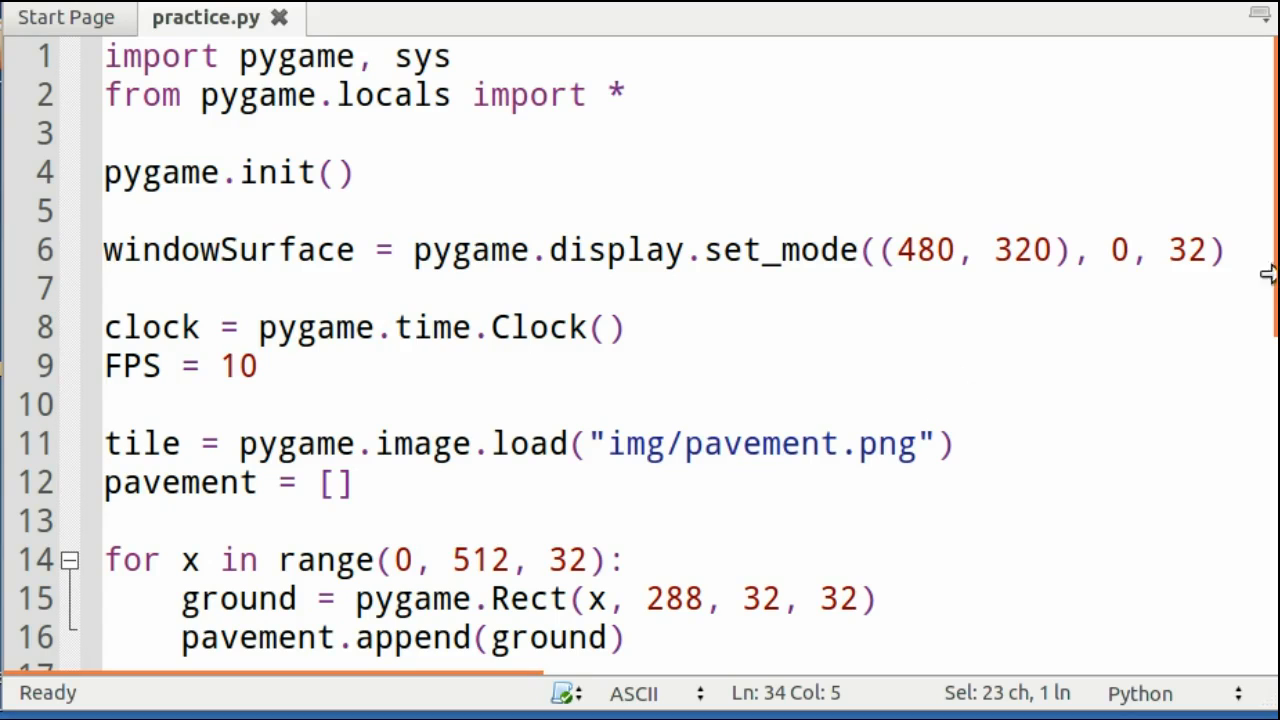
pyautogui.moveTo(665, 189)
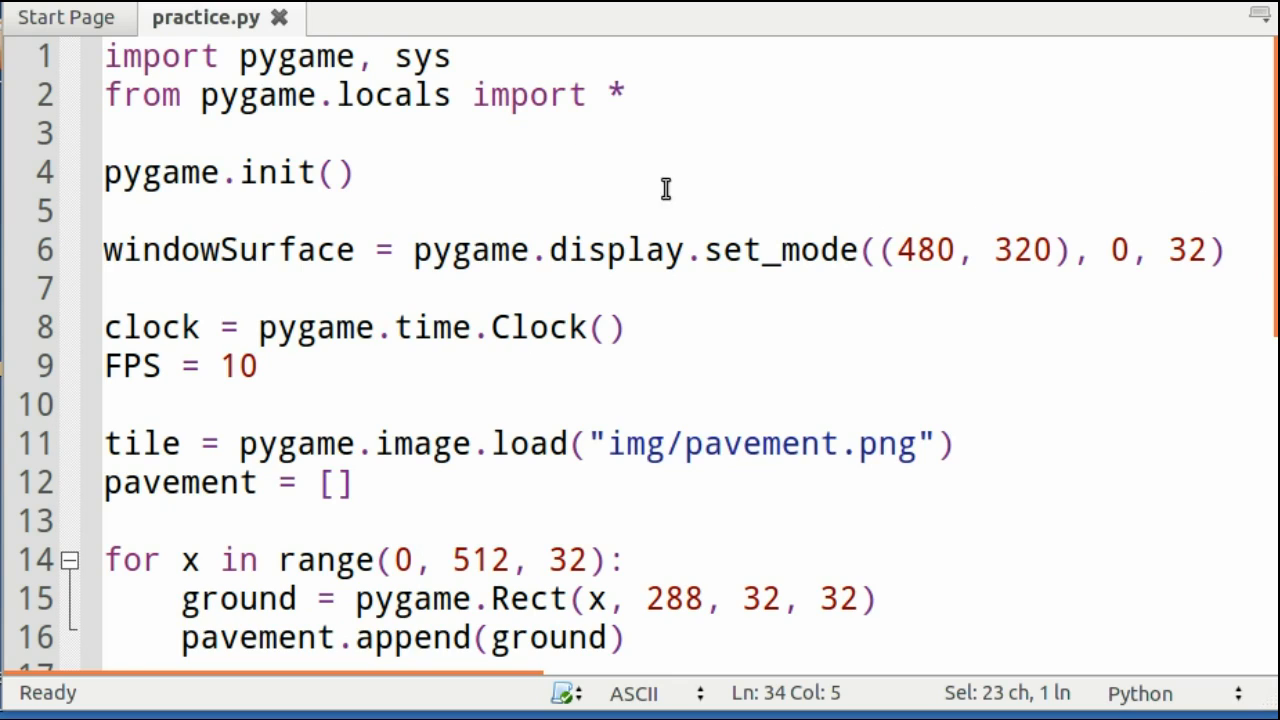
pyautogui.moveTo(480, 74)
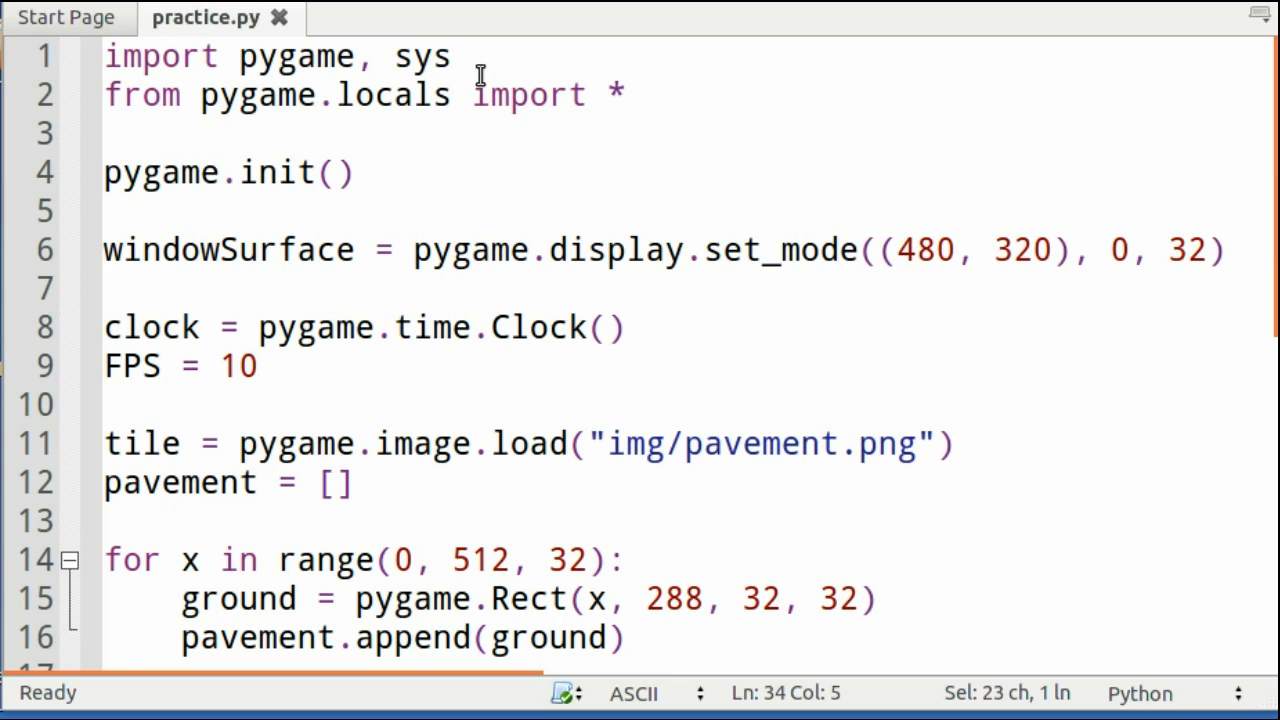
pyautogui.click(180, 57)
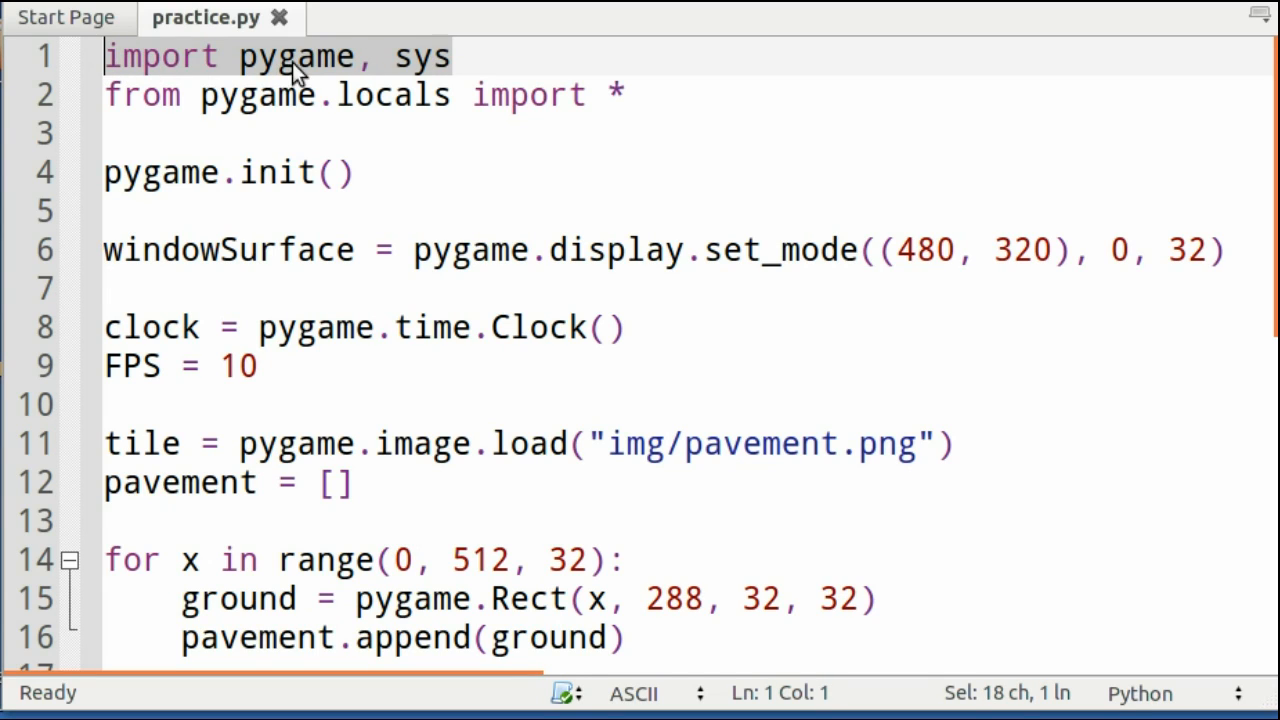
pyautogui.moveTo(378, 78)
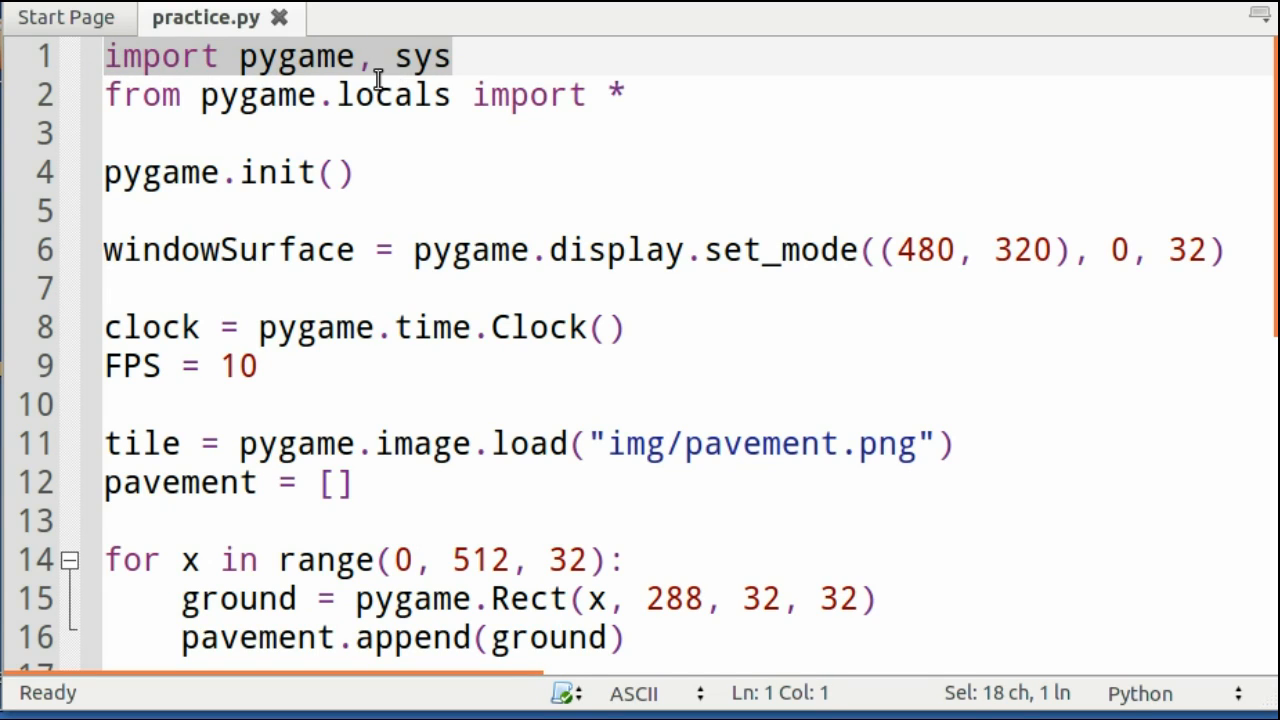
pyautogui.click(356, 171)
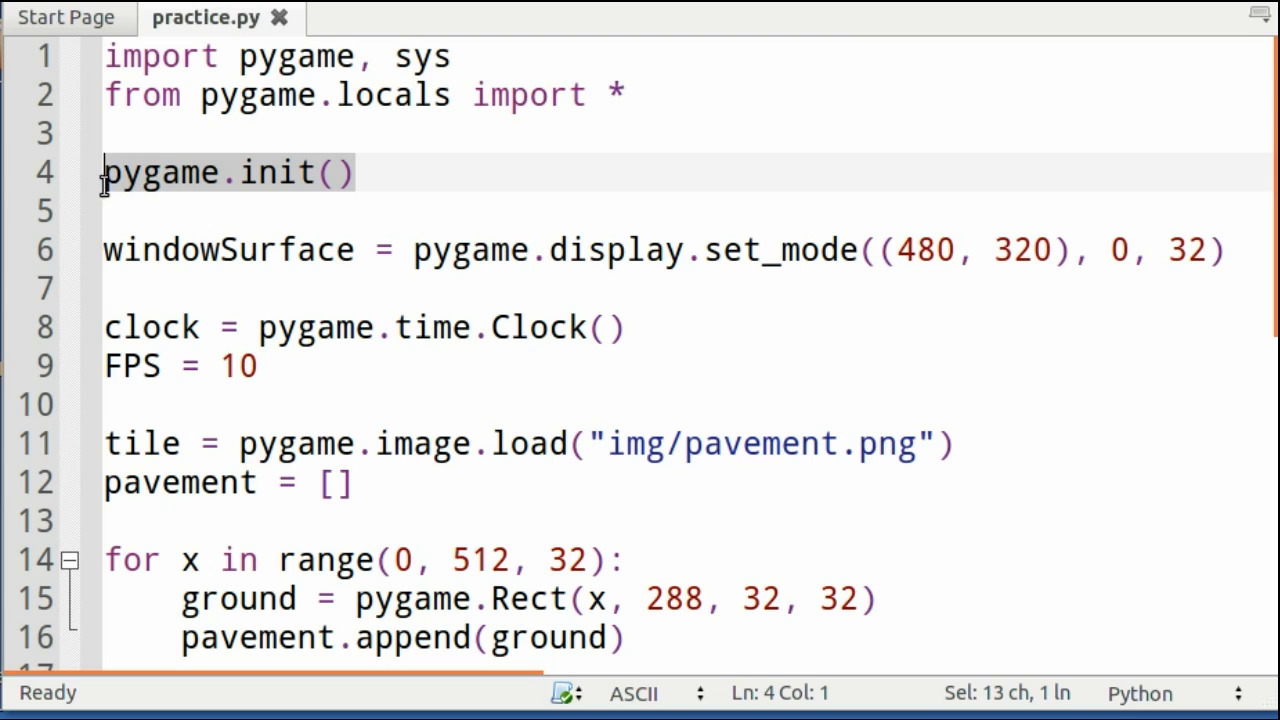
pyautogui.moveTo(137, 251)
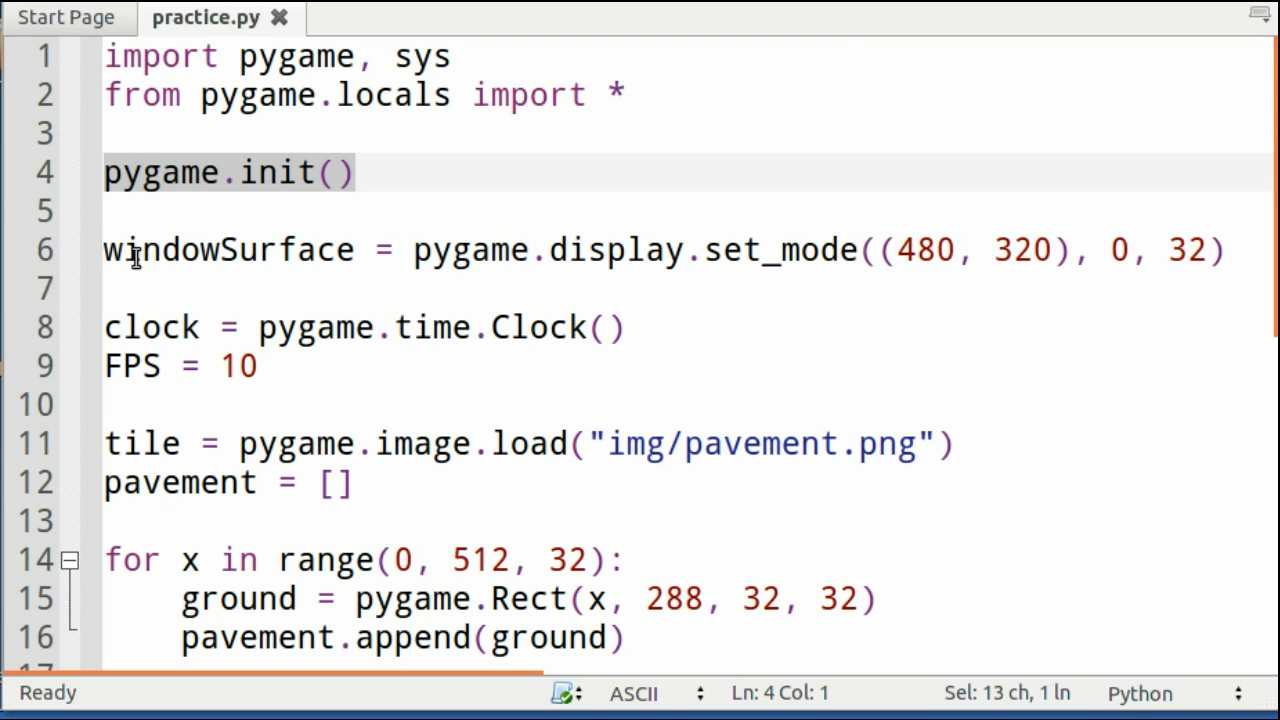
pyautogui.click(115, 249)
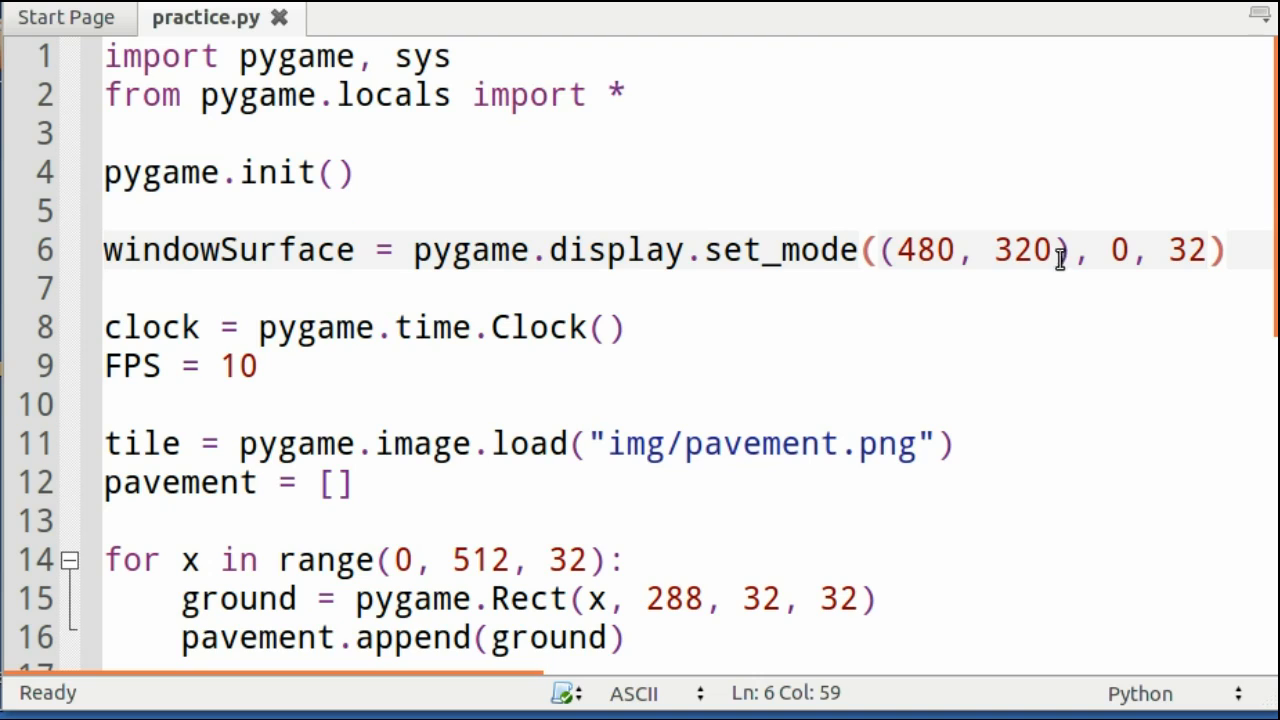
pyautogui.moveTo(1068, 250); pyautogui.dragTo(898, 250)
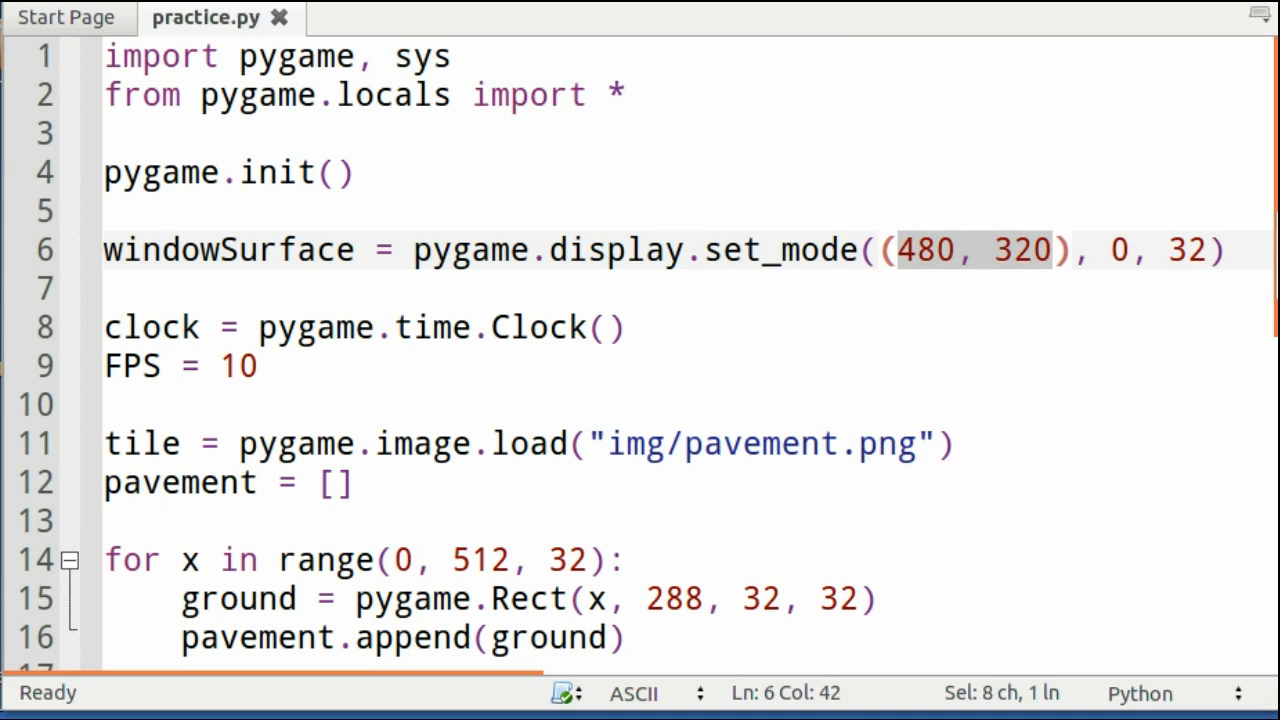
pyautogui.click(625, 327)
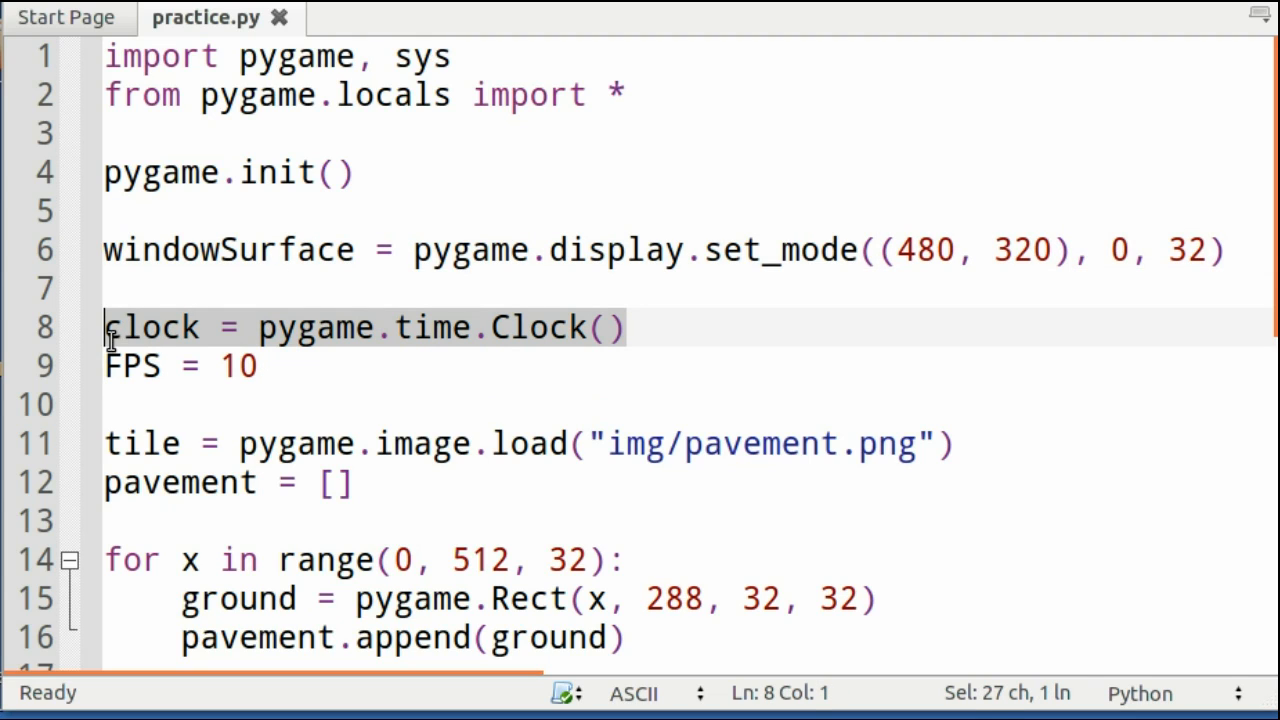
pyautogui.moveTo(310, 355)
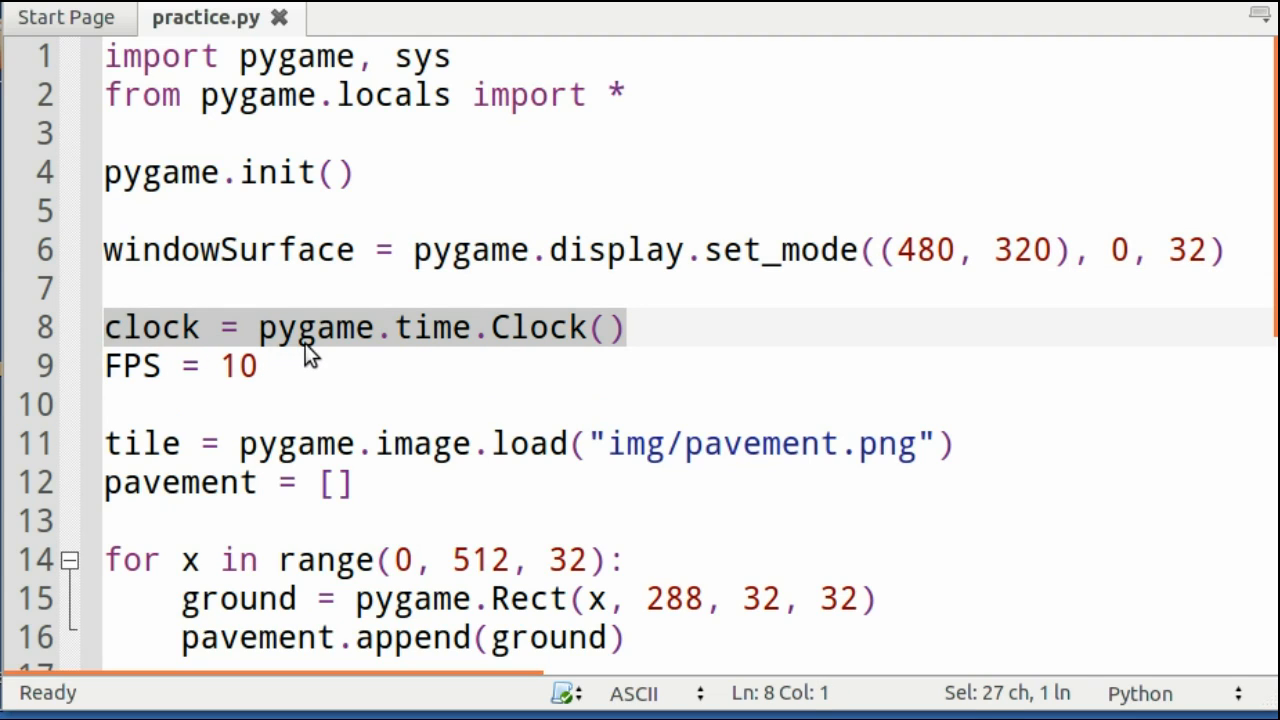
pyautogui.click(258, 366)
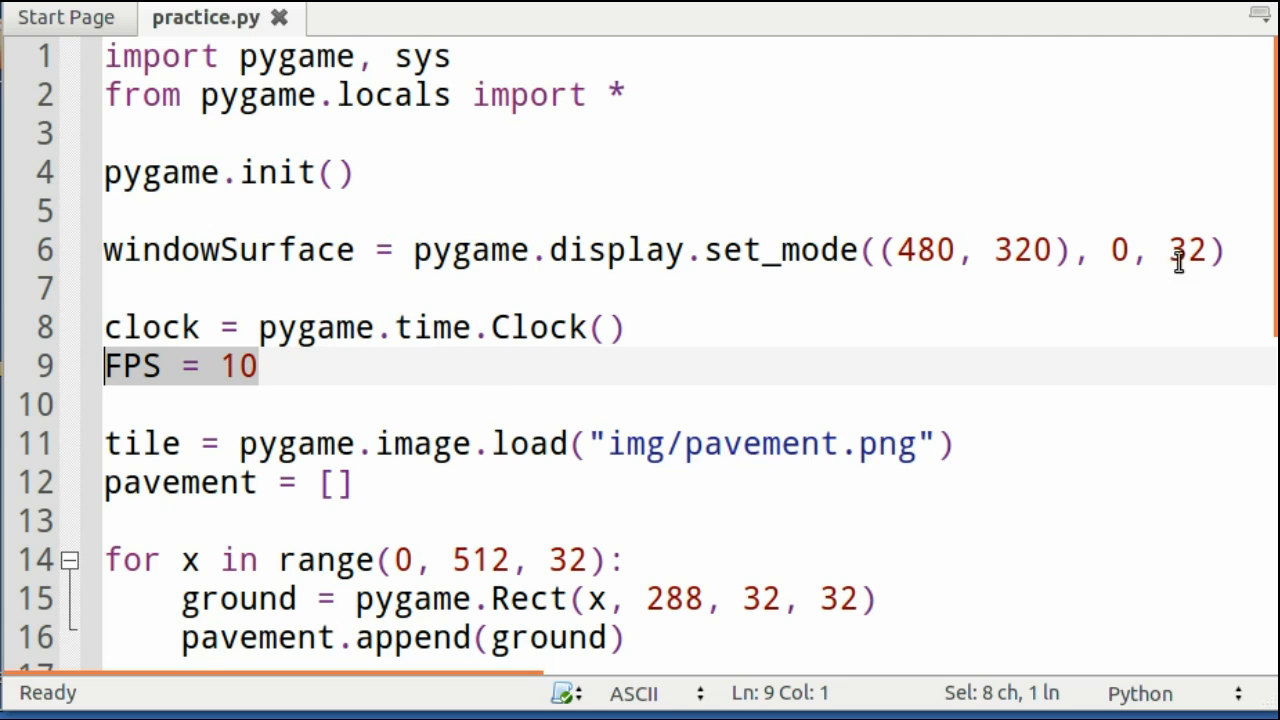
pyautogui.scroll(-3)
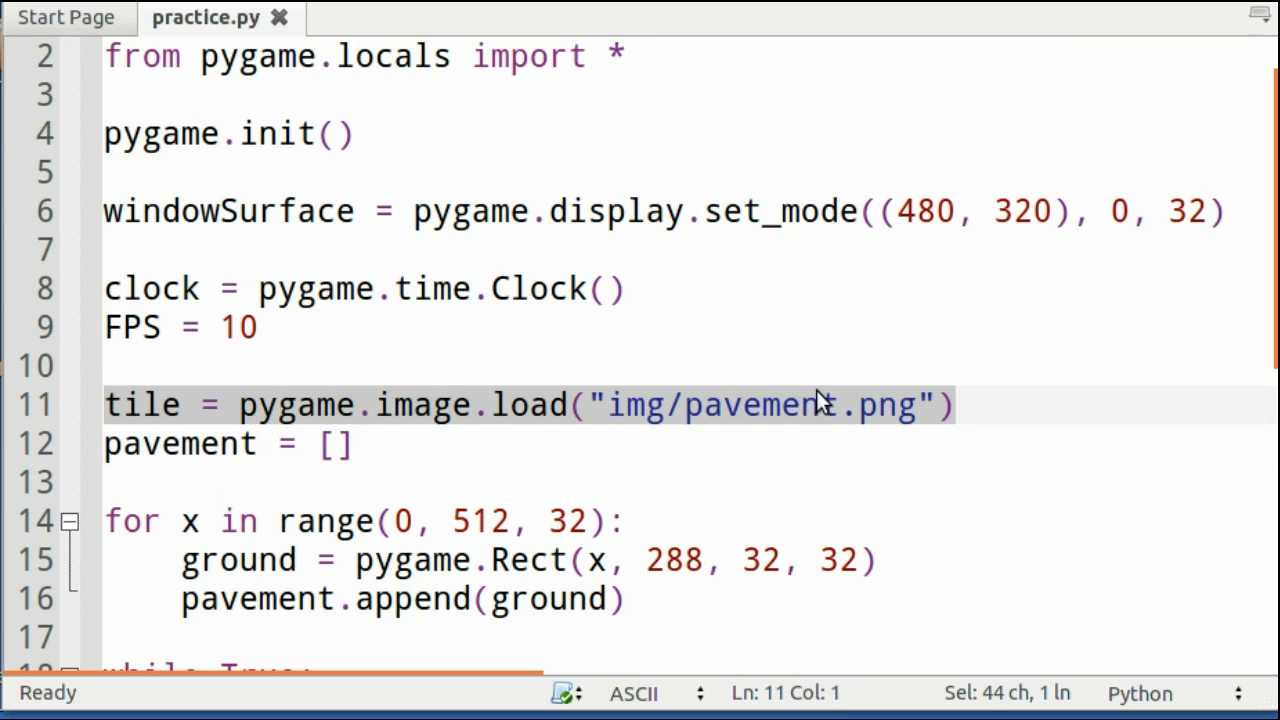
pyautogui.moveTo(558, 420)
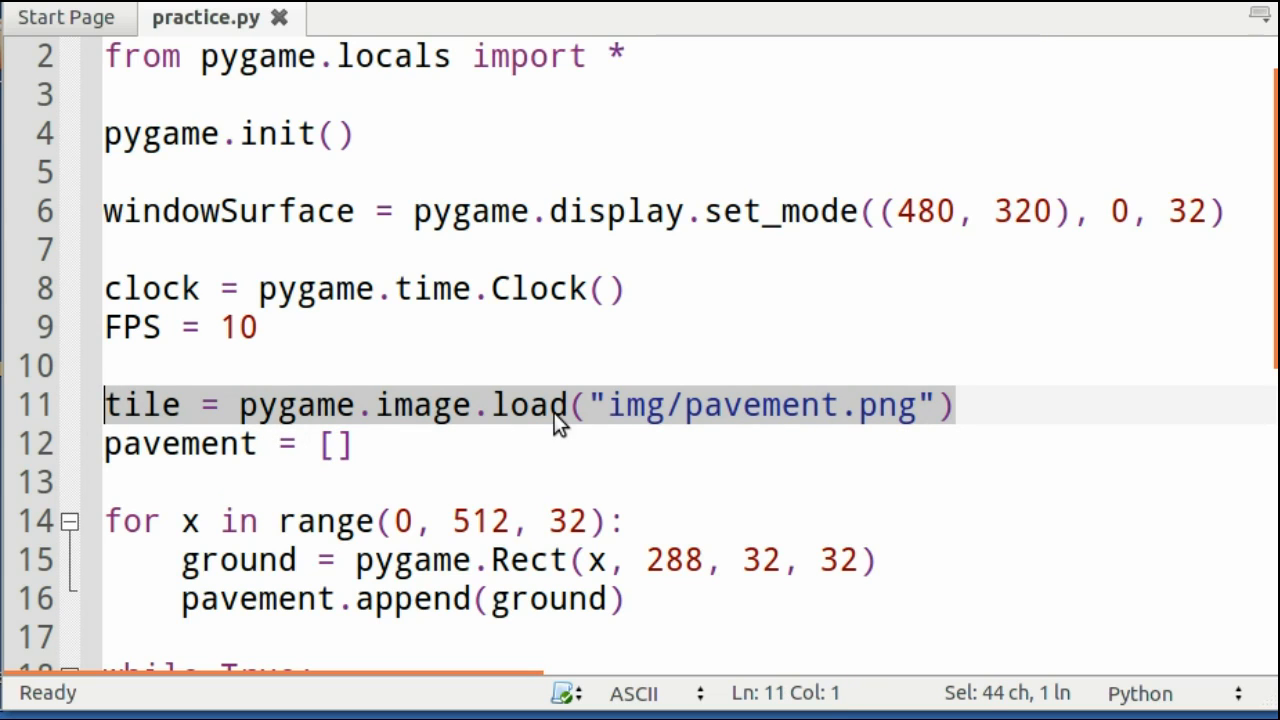
pyautogui.moveTo(960, 358)
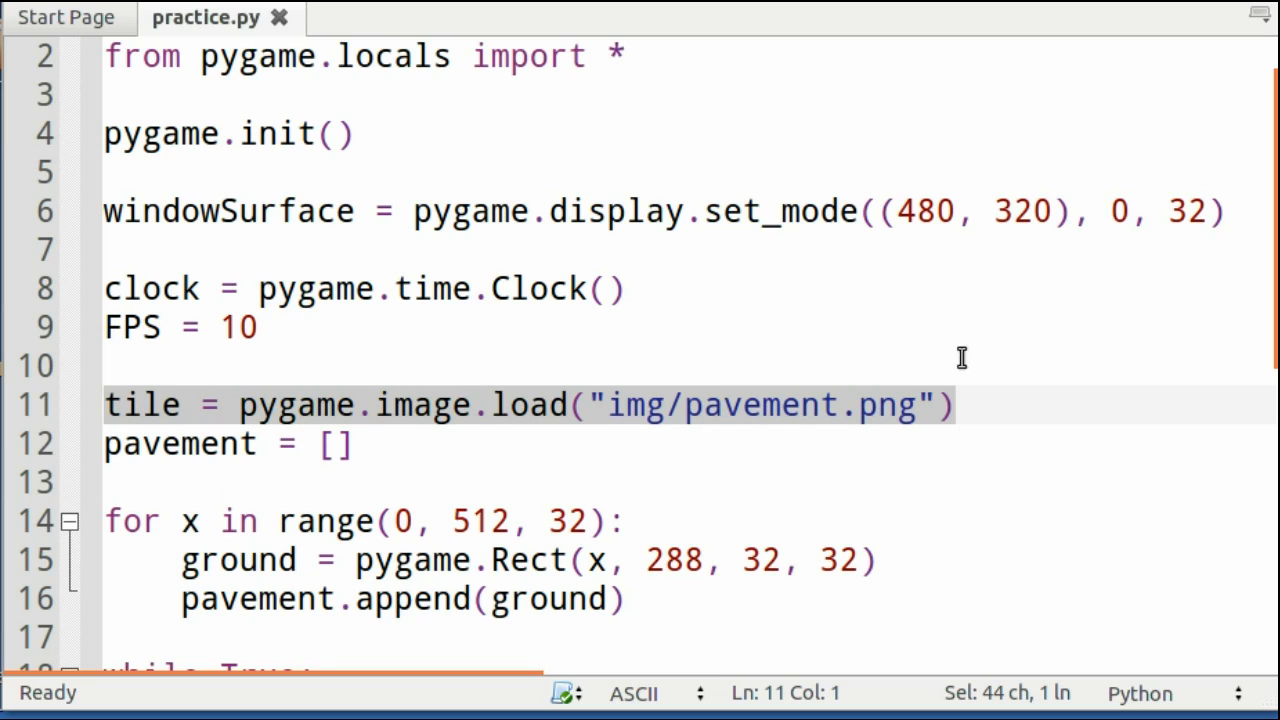
pyautogui.moveTo(850, 400)
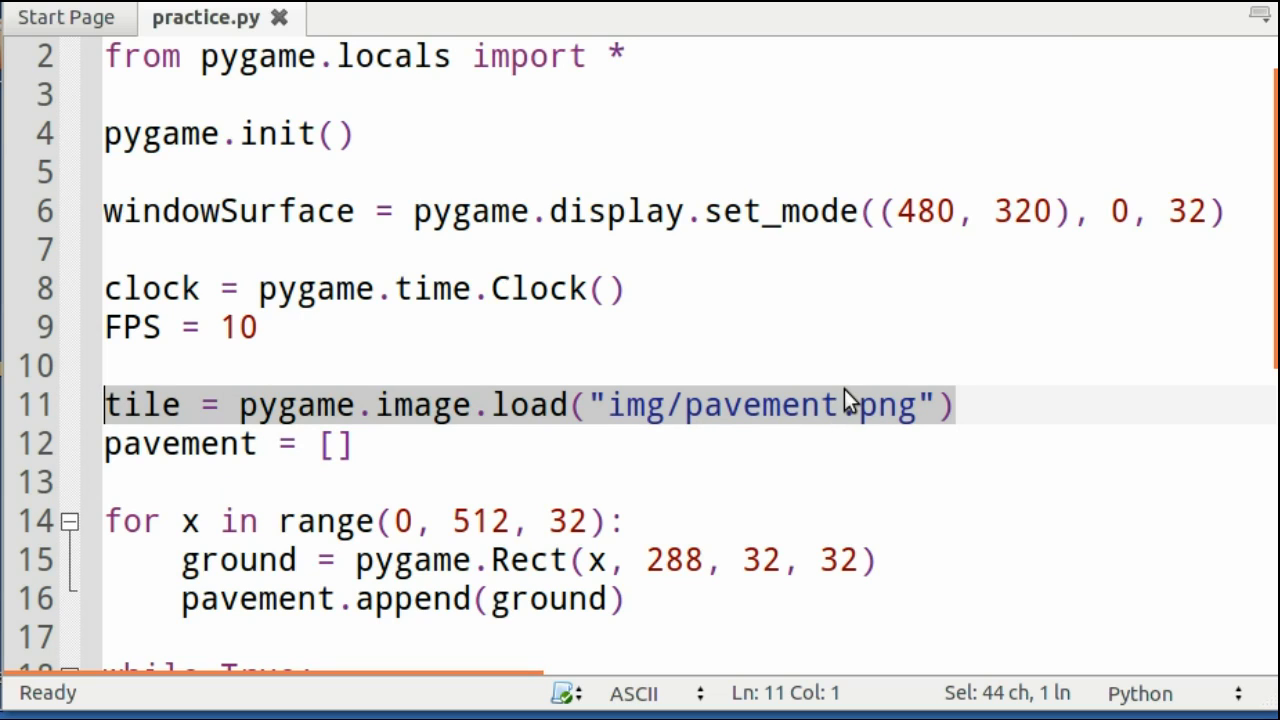
pyautogui.click(355, 444)
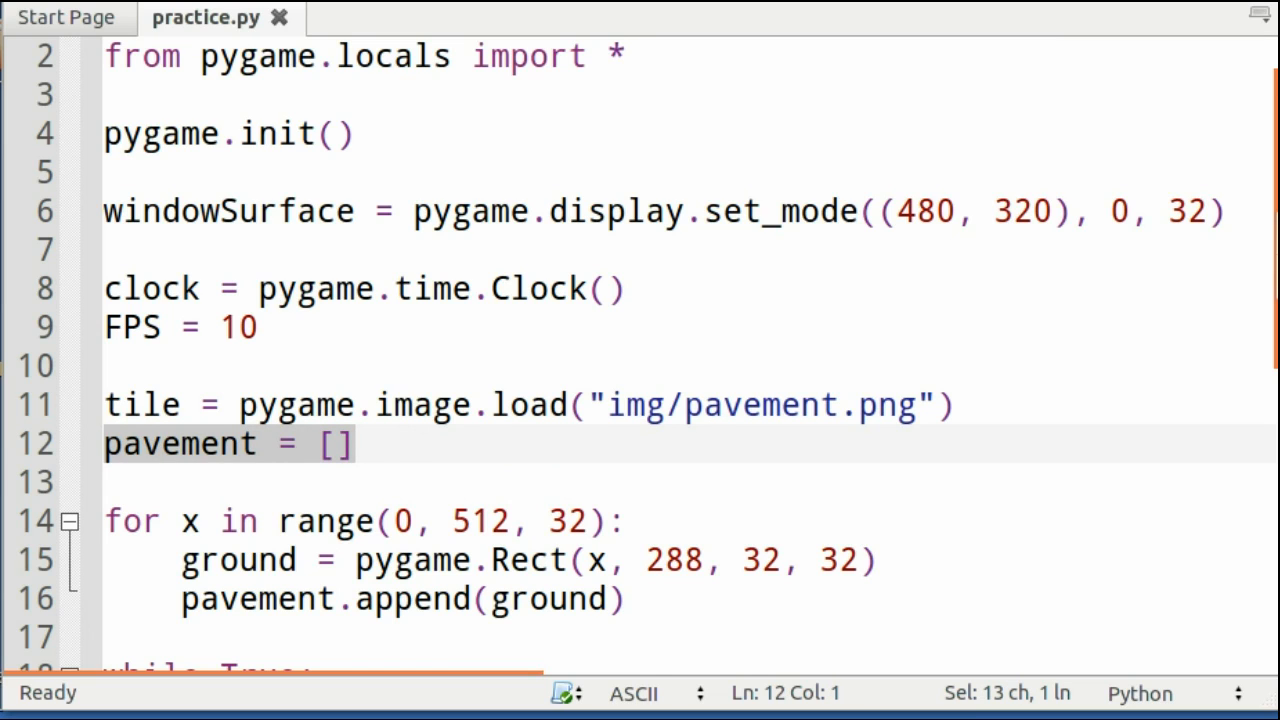
pyautogui.scroll(-3)
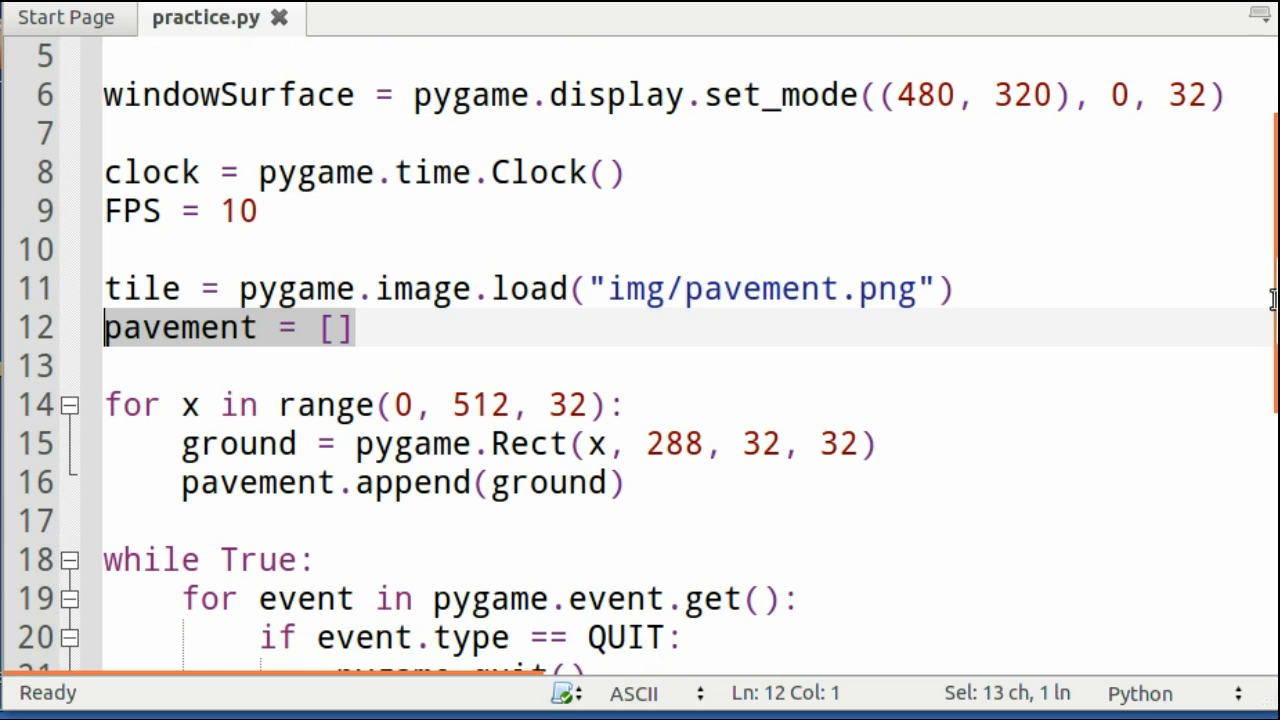
pyautogui.click(667, 405)
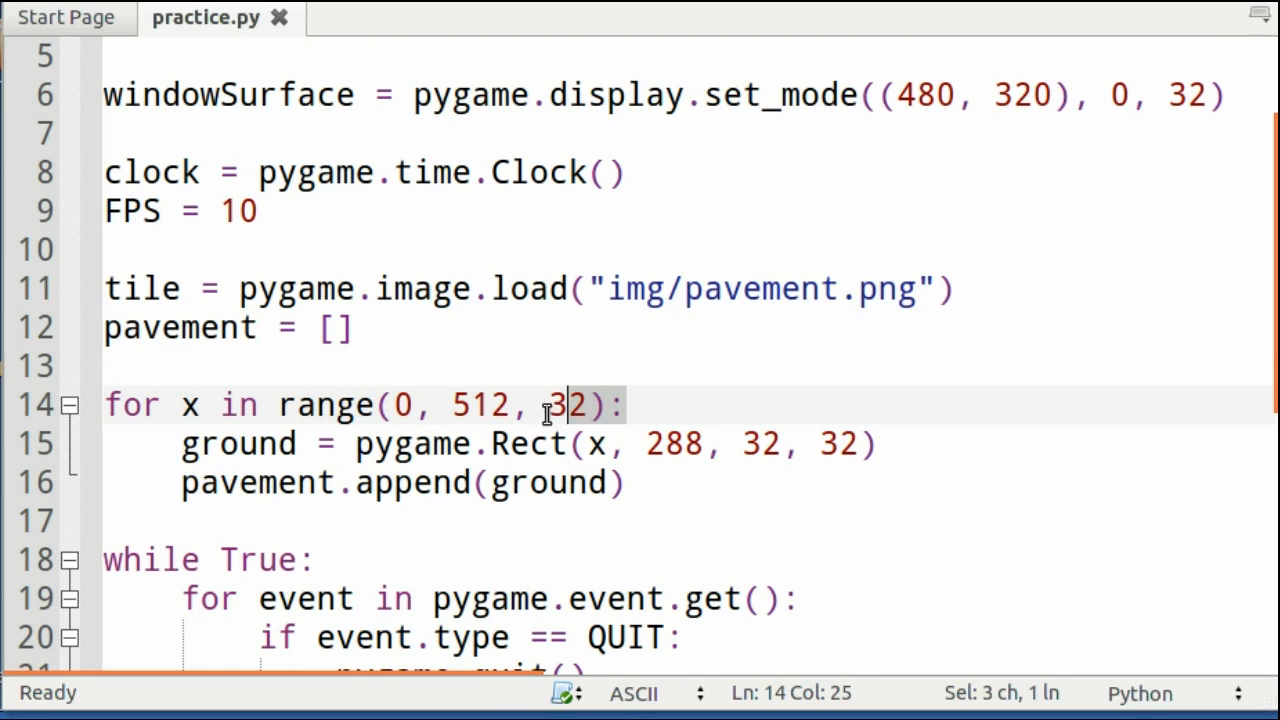
pyautogui.moveTo(560, 404); pyautogui.dragTo(450, 404)
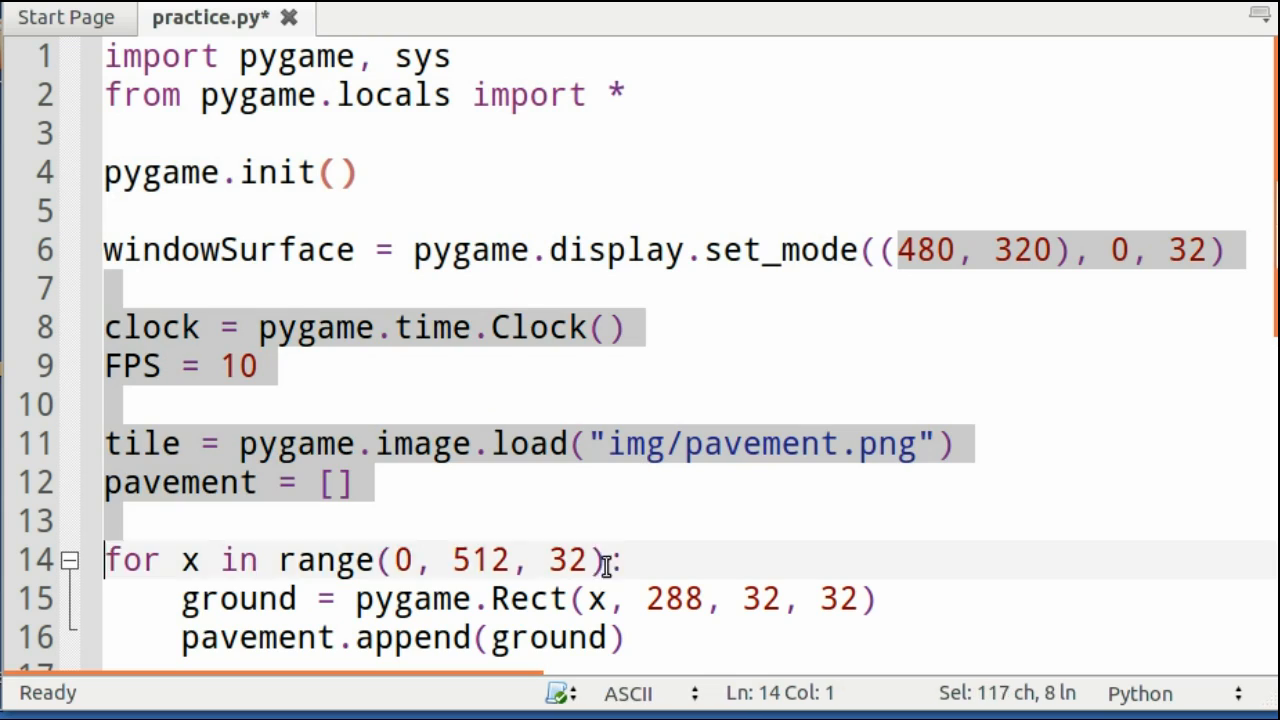
pyautogui.click(517, 560)
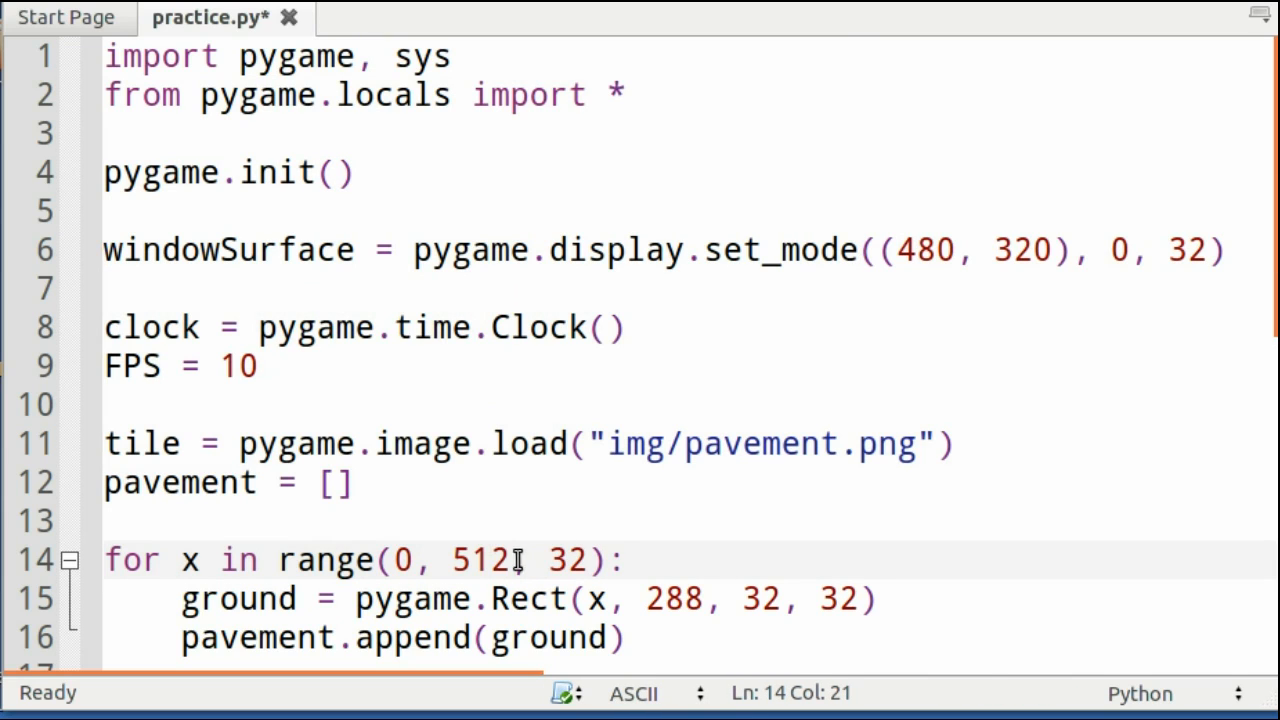
pyautogui.click(357, 482)
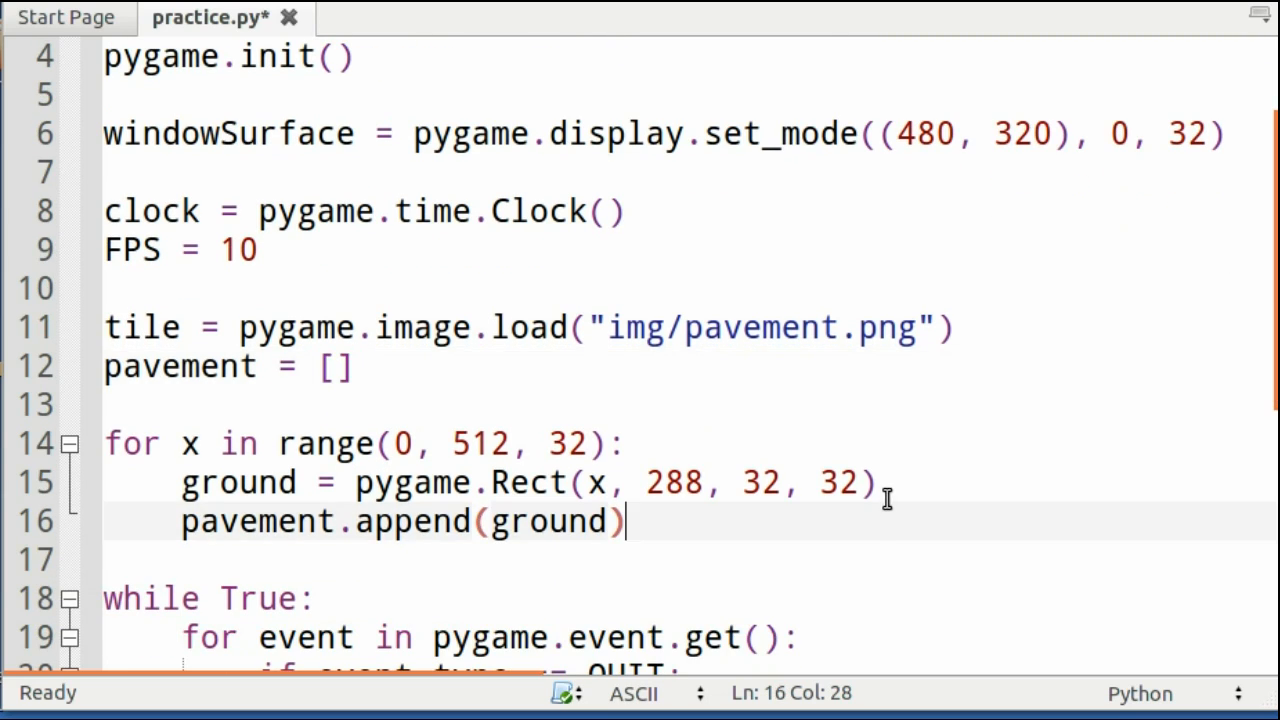
pyautogui.moveTo(212, 490)
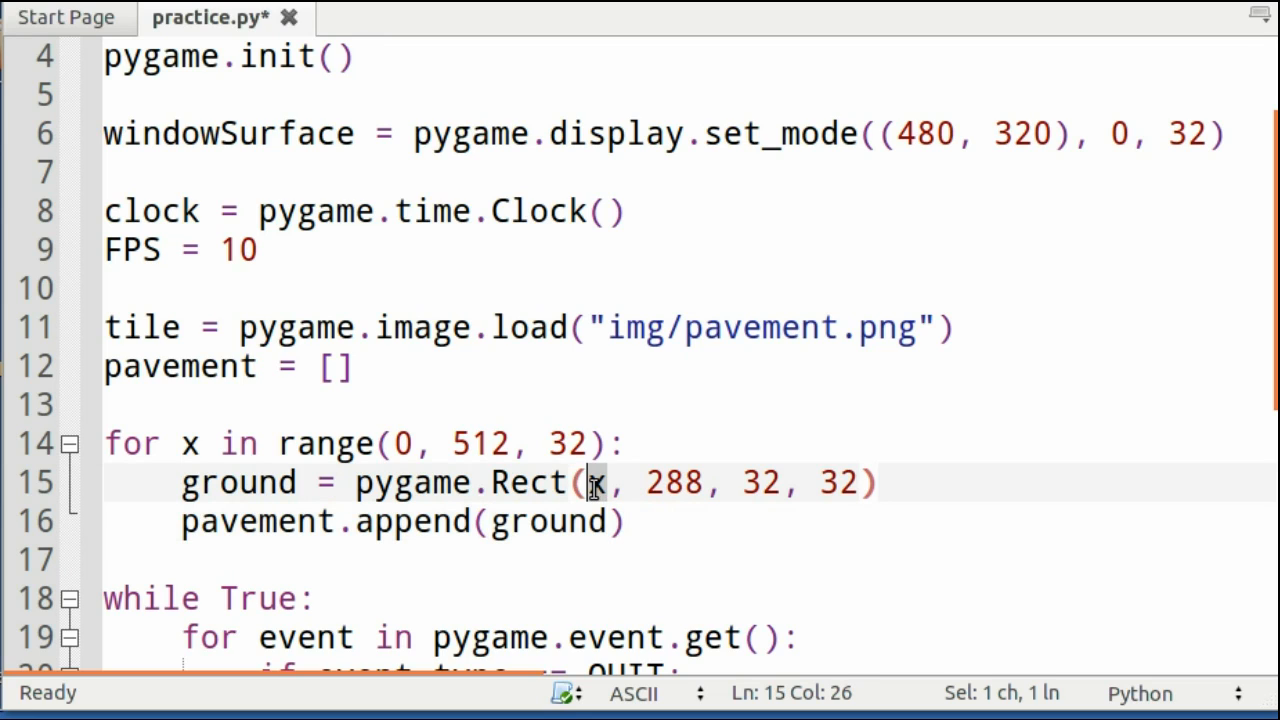
pyautogui.doubleClick(189, 443)
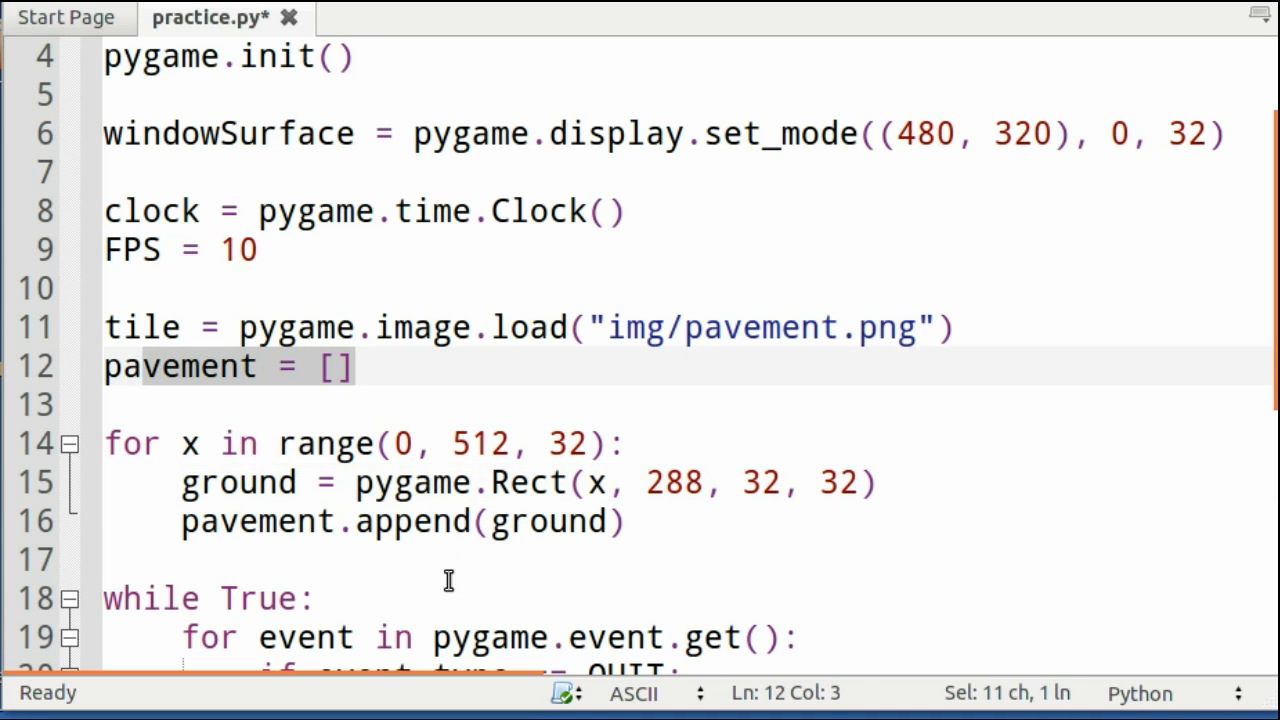
pyautogui.click(110, 560)
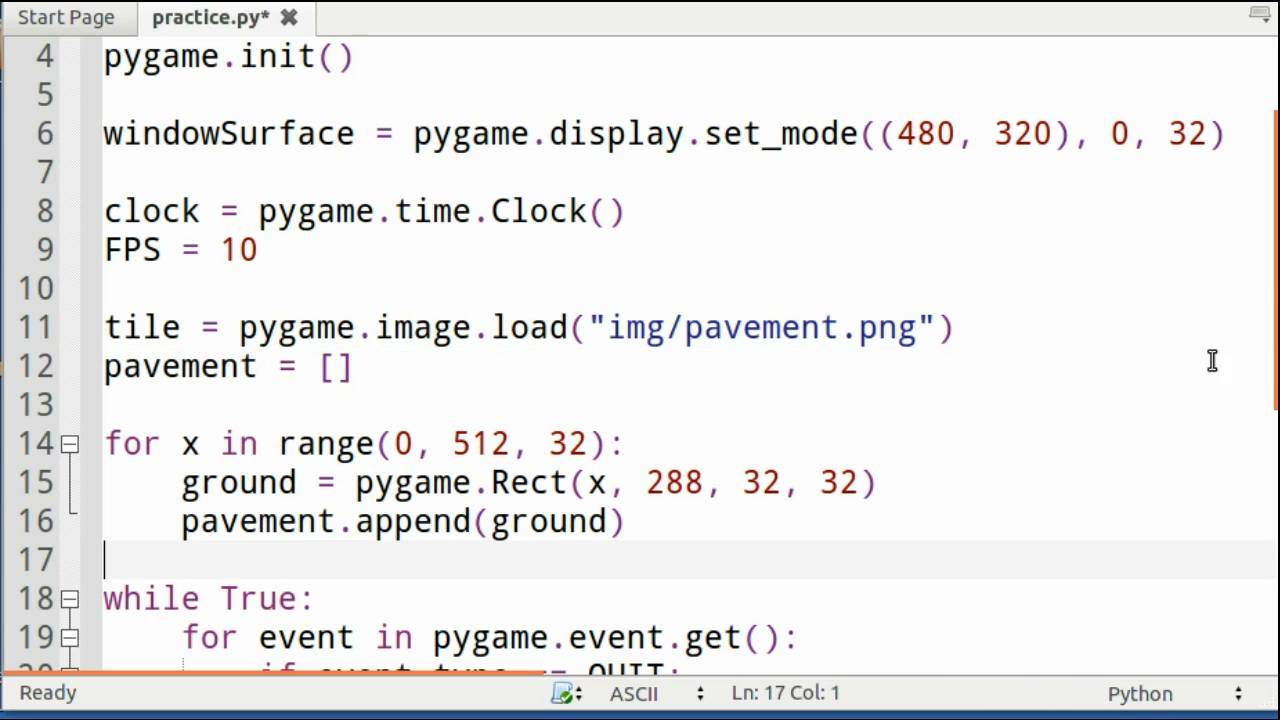
pyautogui.scroll(-3)
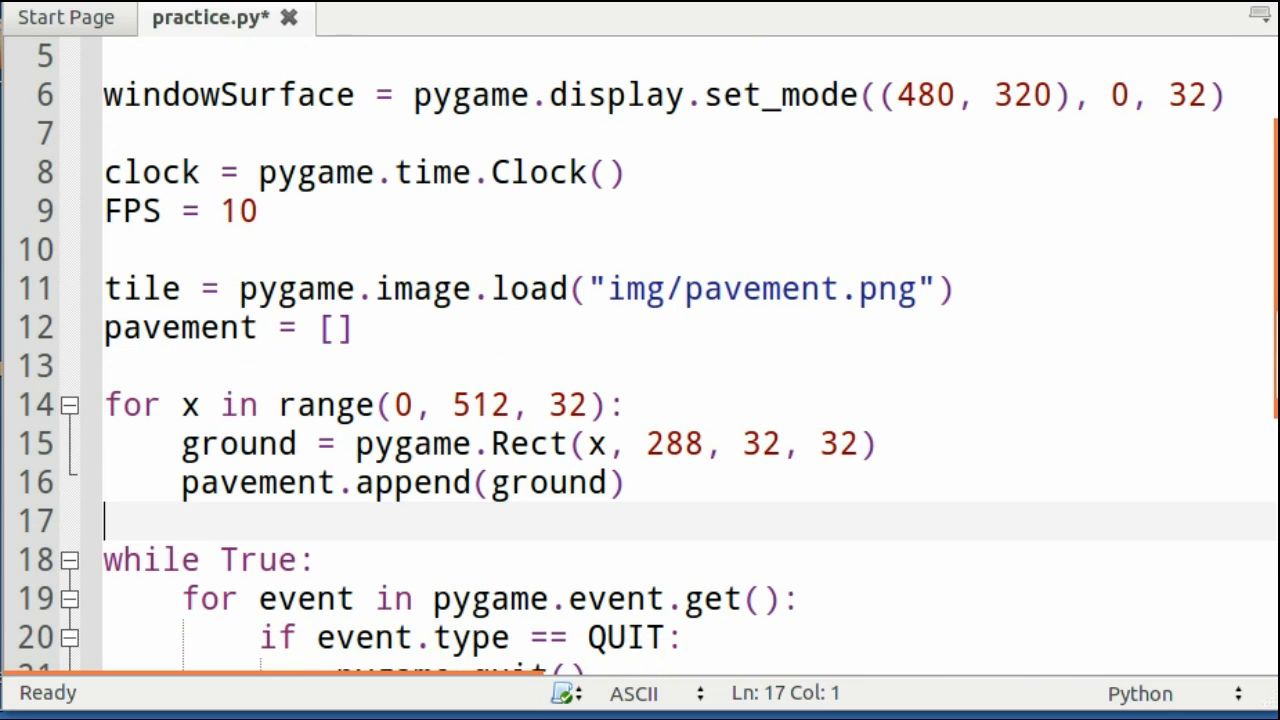
pyautogui.scroll(-3)
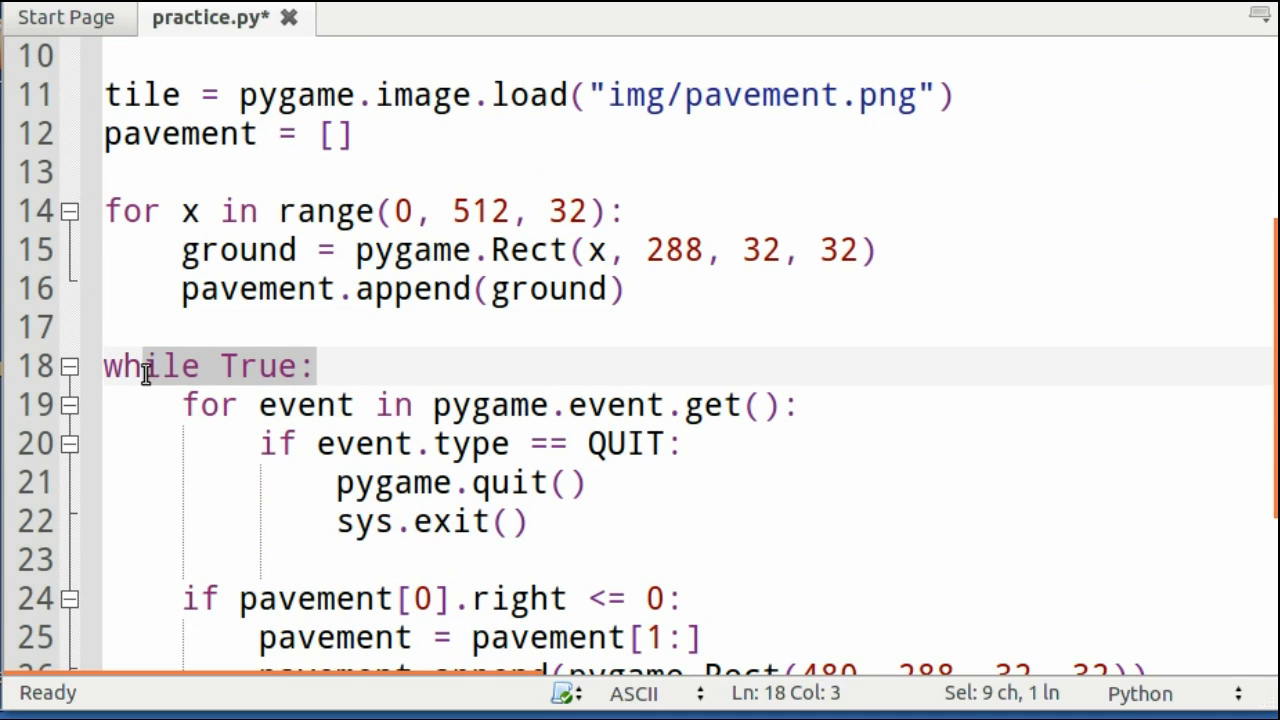
pyautogui.click(490, 405)
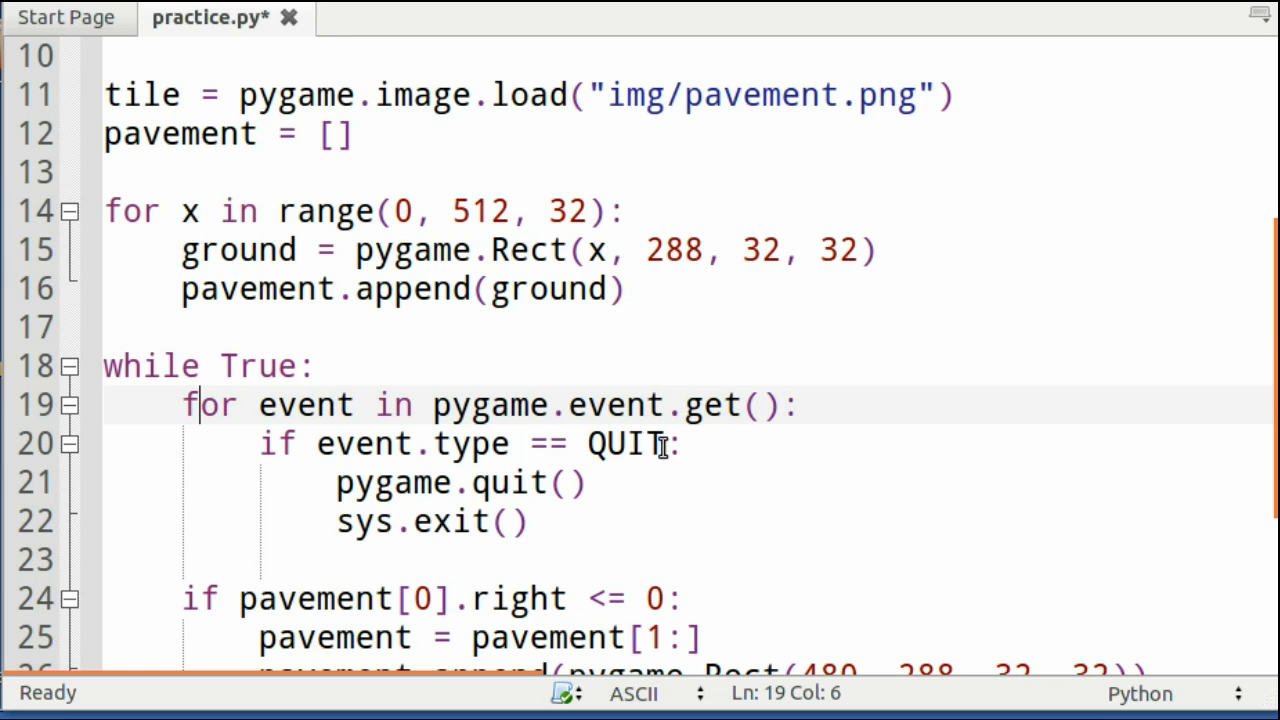
pyautogui.doubleClick(625, 444)
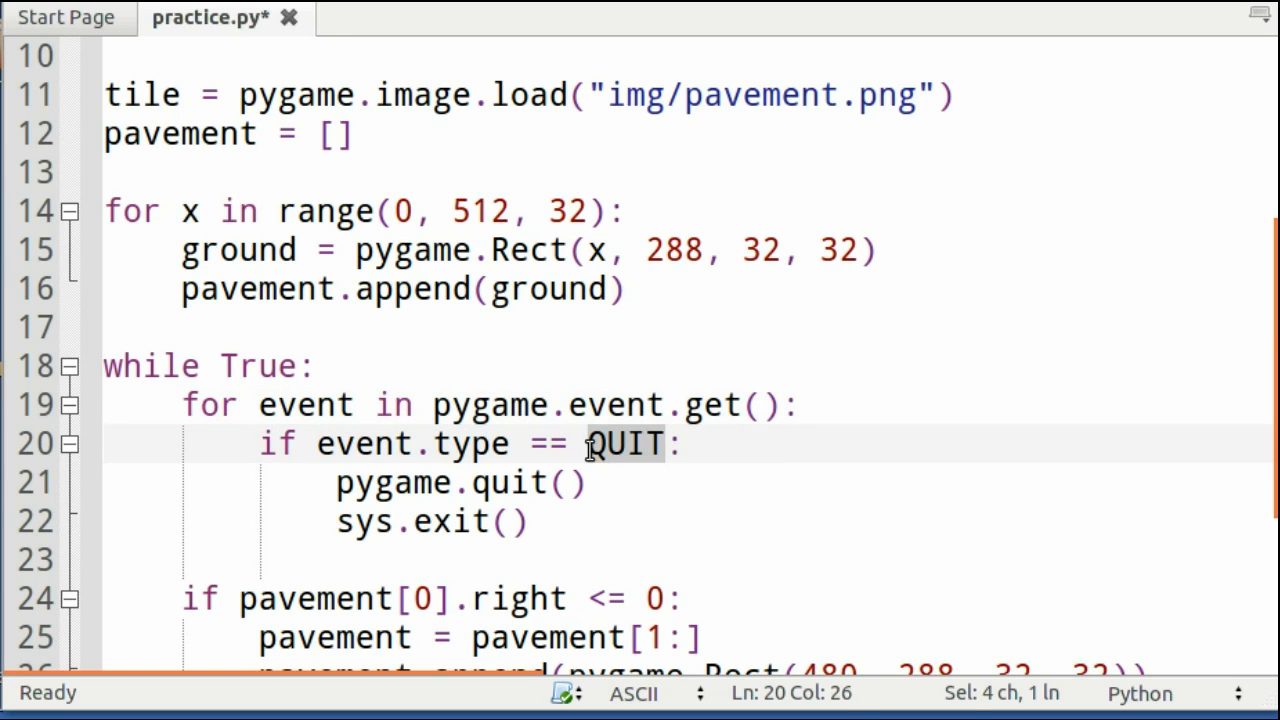
pyautogui.moveTo(587, 490)
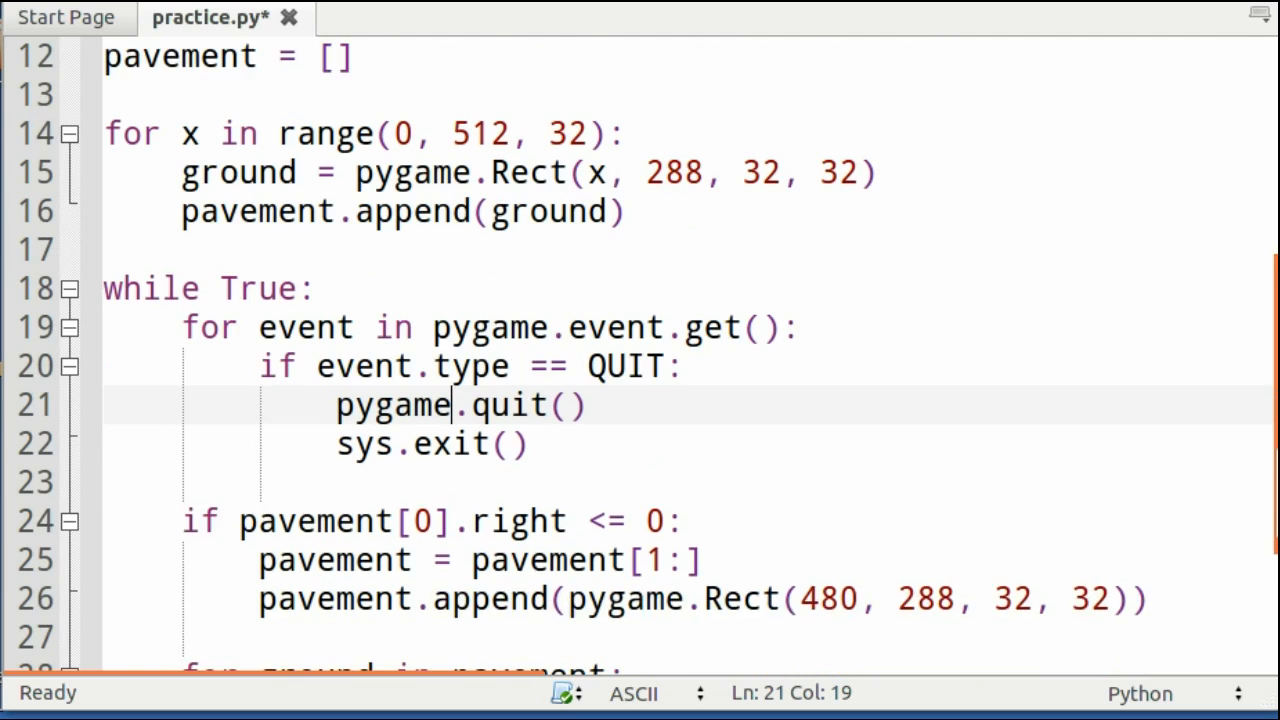
pyautogui.scroll(-3)
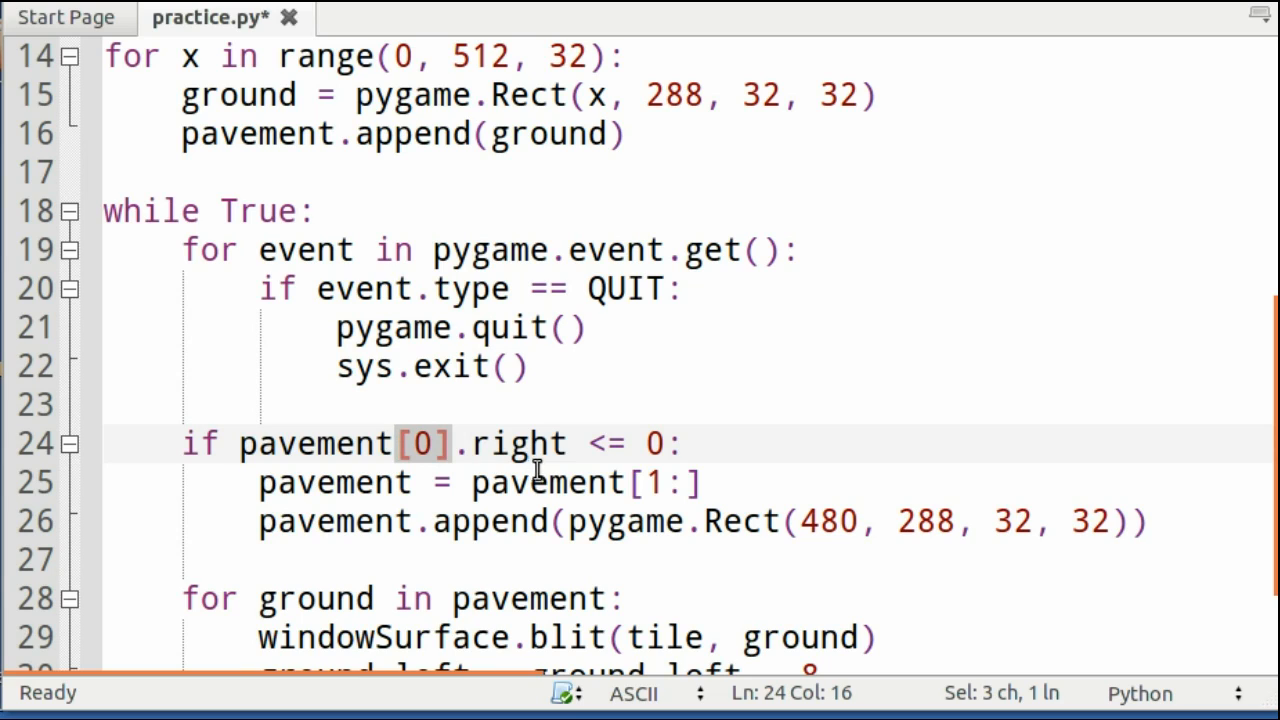
pyautogui.click(568, 444)
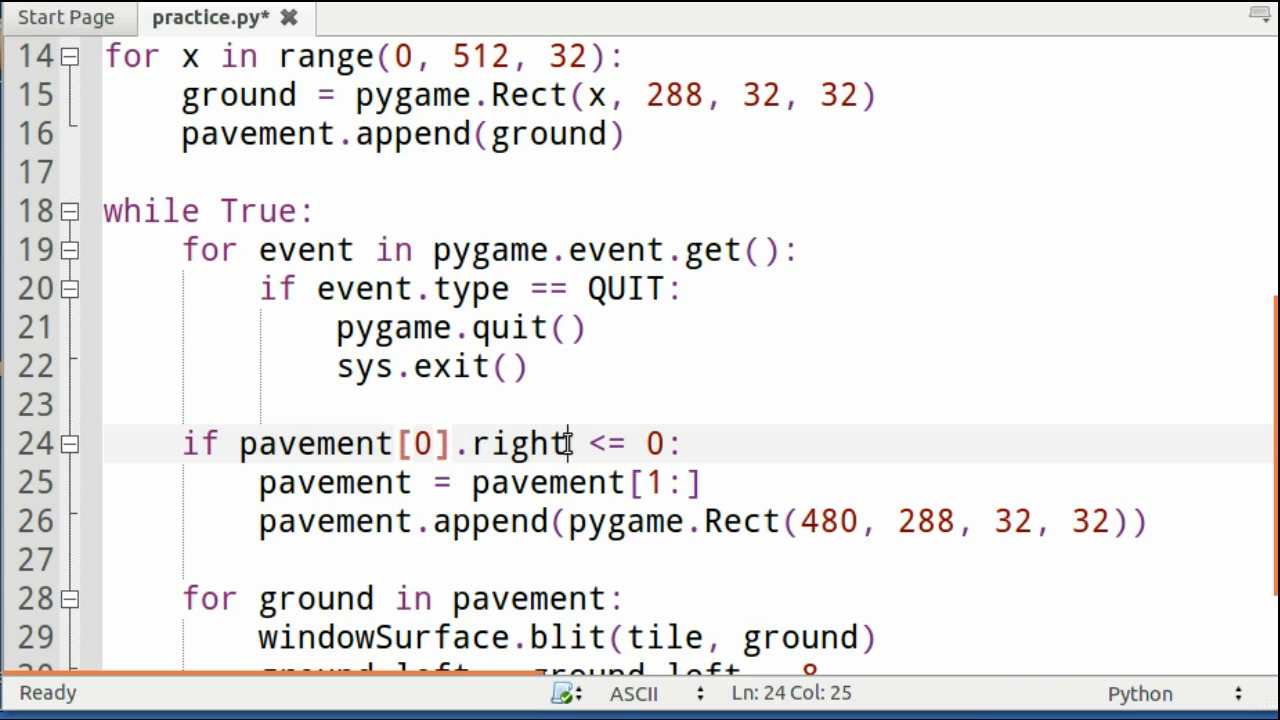
pyautogui.doubleClick(518, 444)
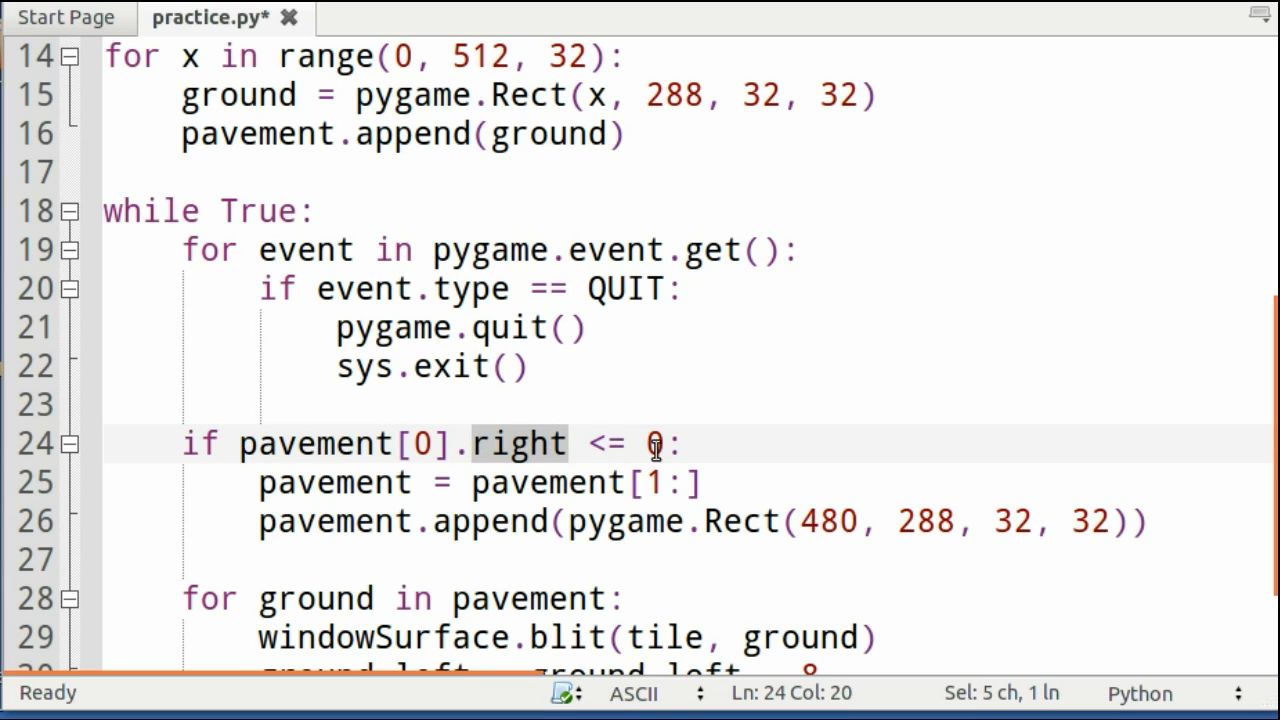
pyautogui.click(680, 443)
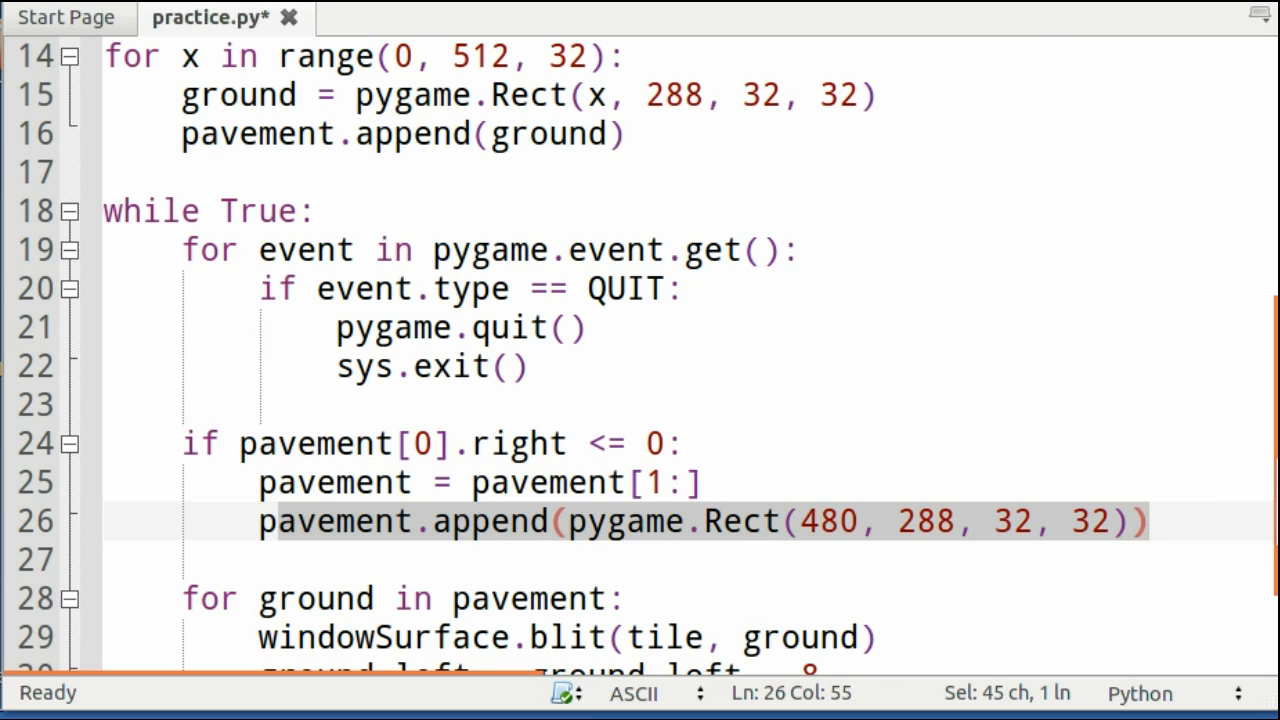
pyautogui.scroll(-3)
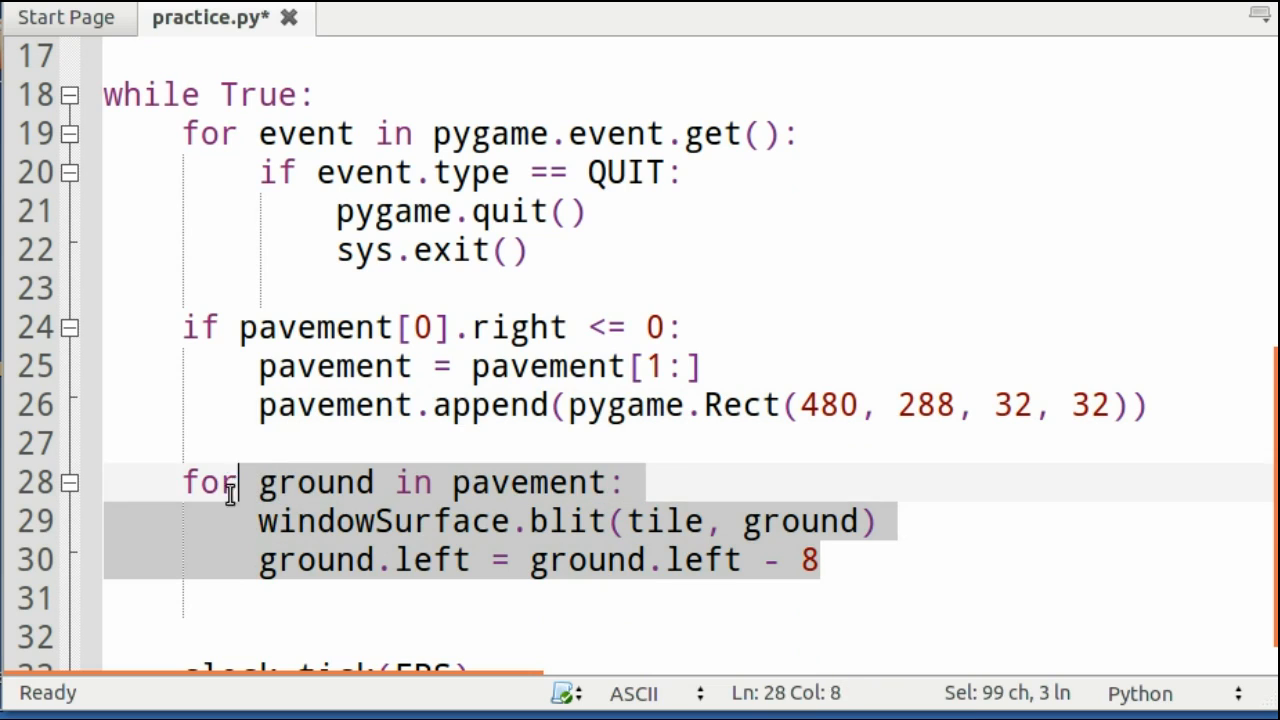
pyautogui.click(240, 443)
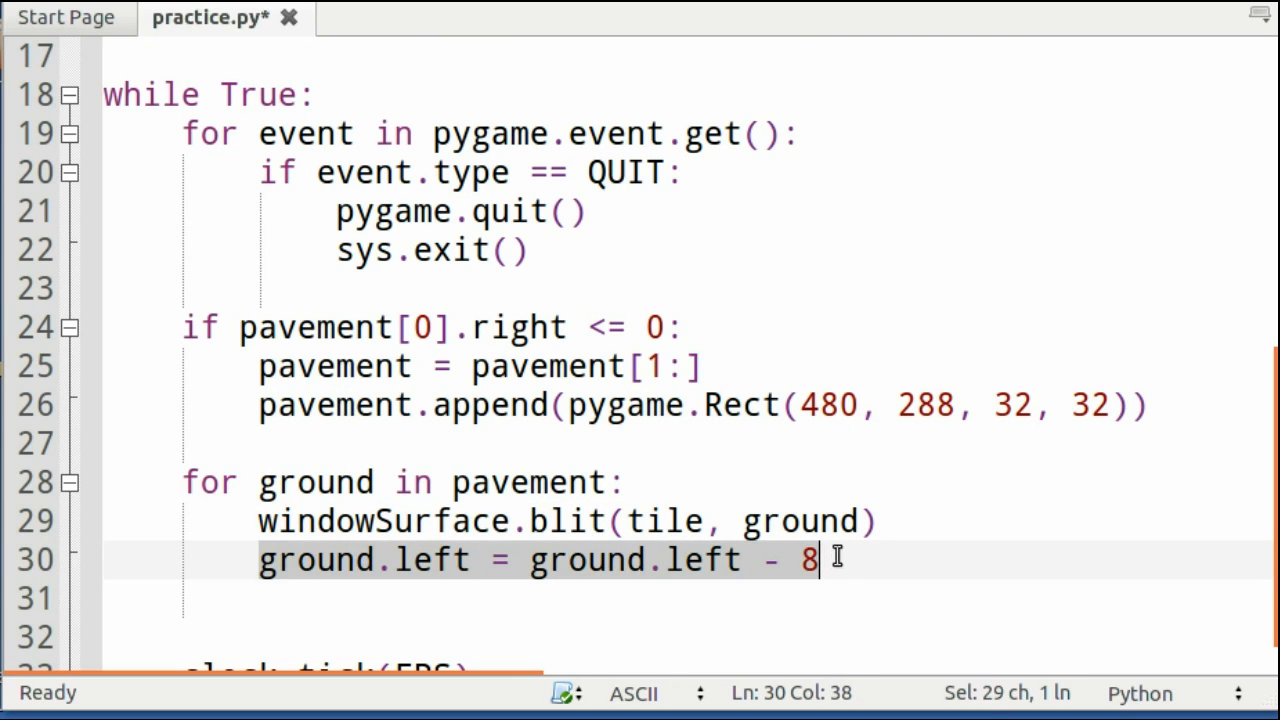
pyautogui.click(872, 521)
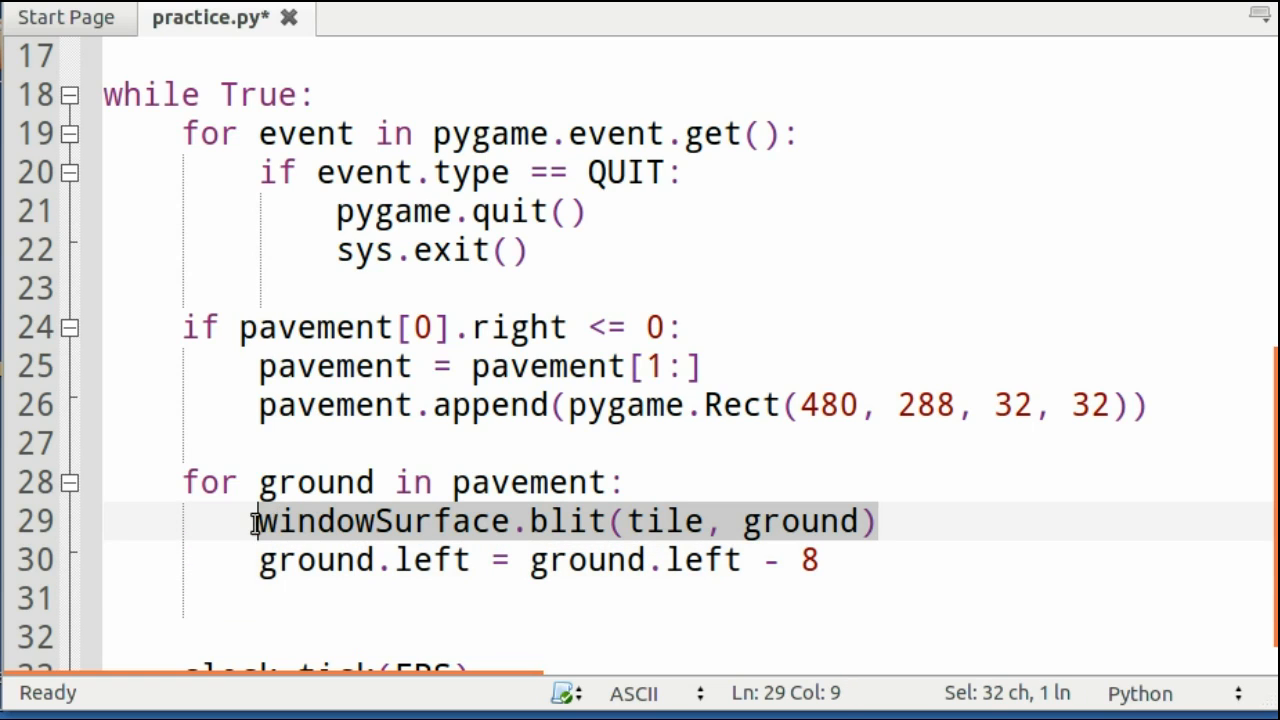
pyautogui.moveTo(440, 457)
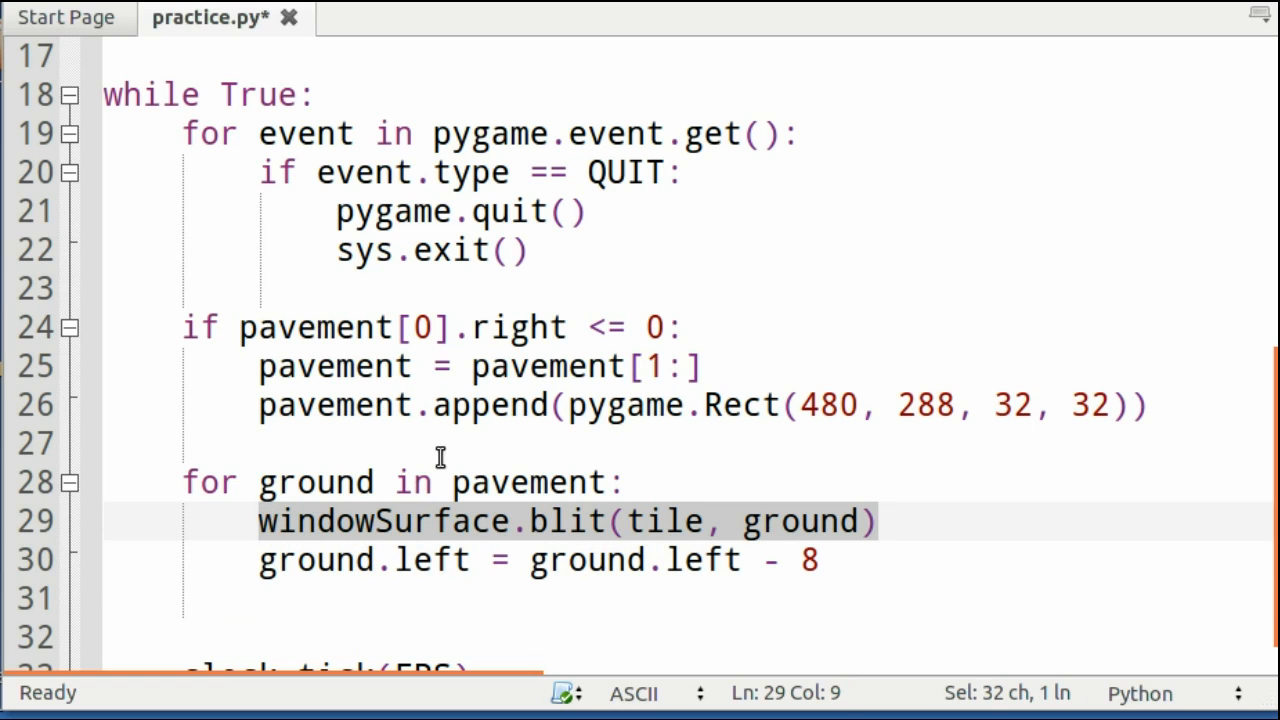
pyautogui.click(720, 521)
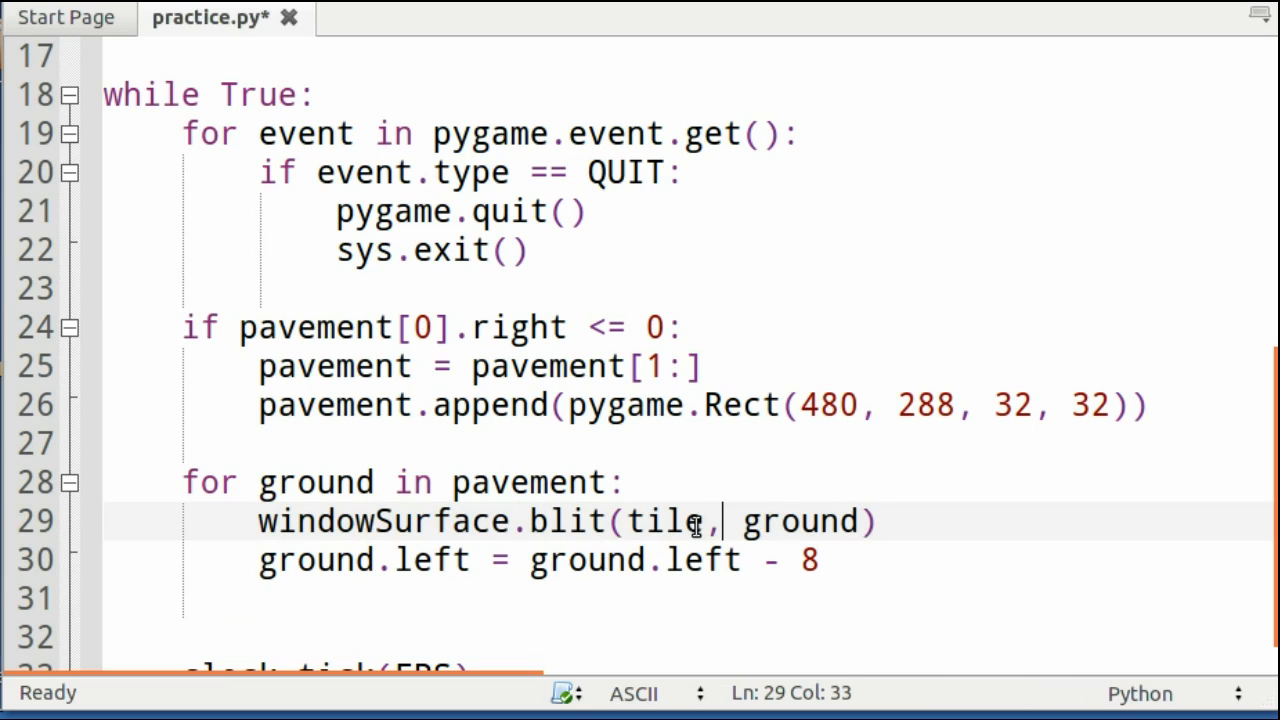
pyautogui.press('Left')
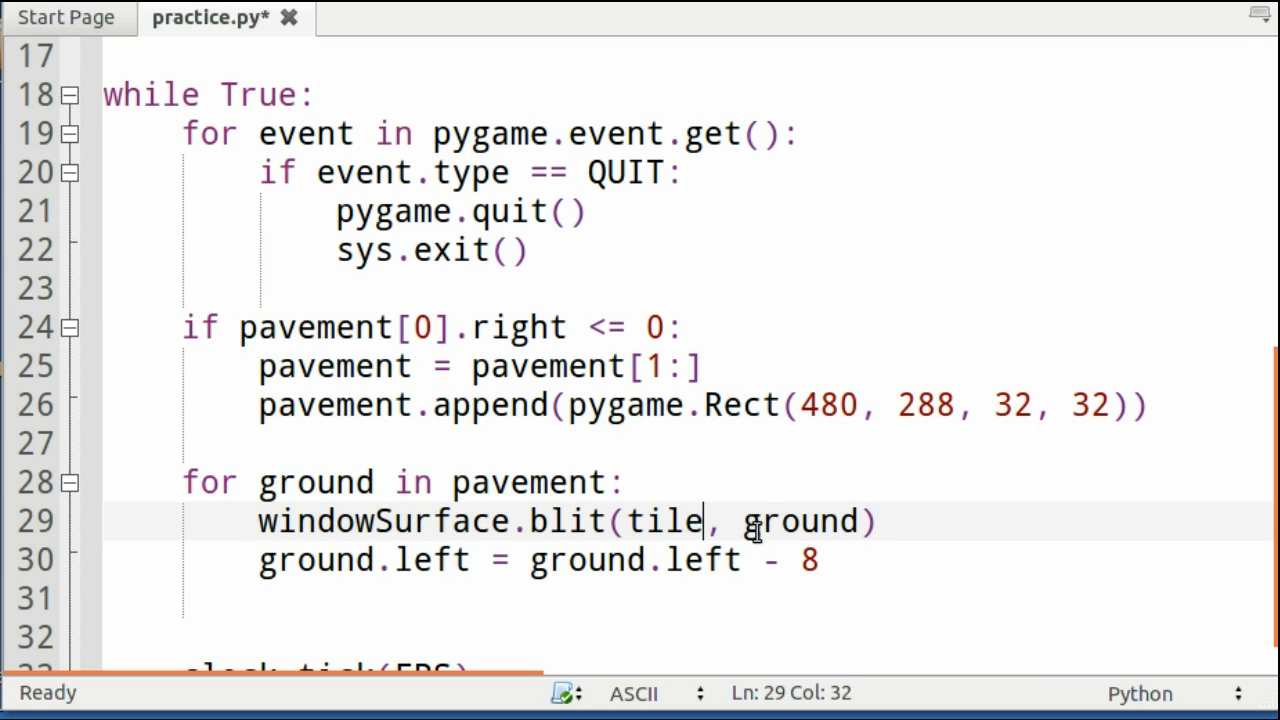
pyautogui.doubleClick(798, 521)
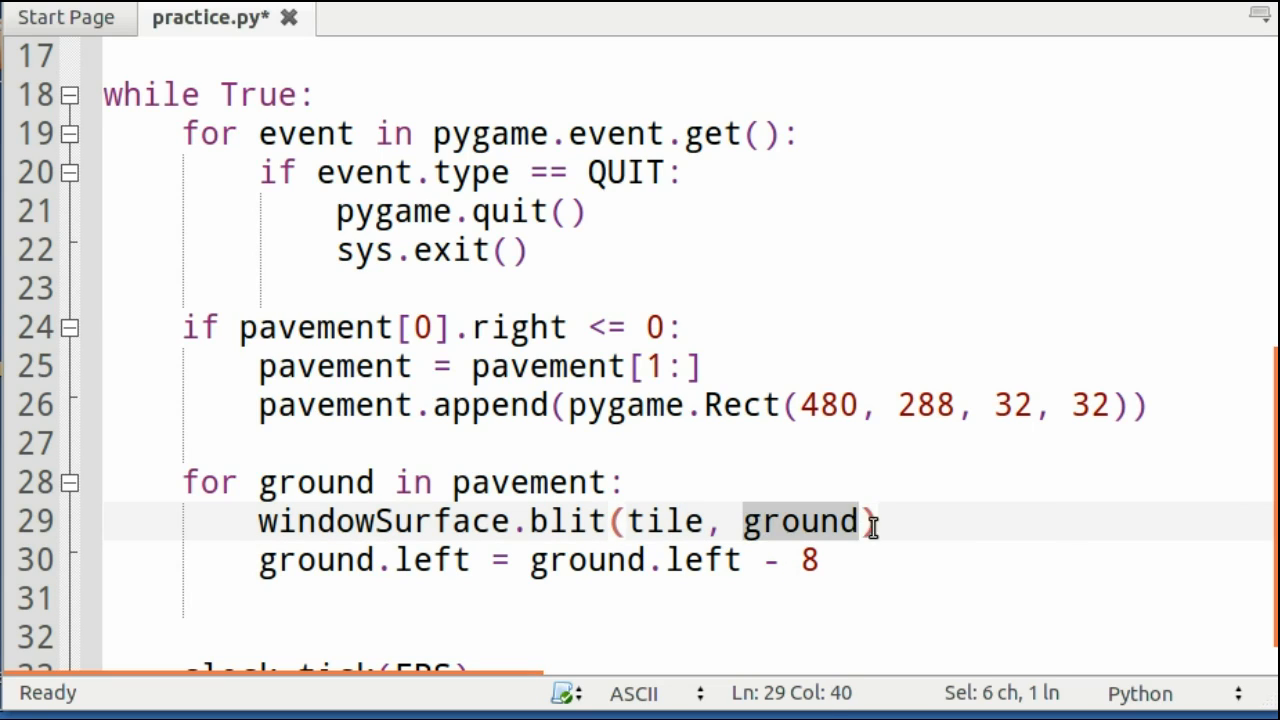
pyautogui.scroll(-3)
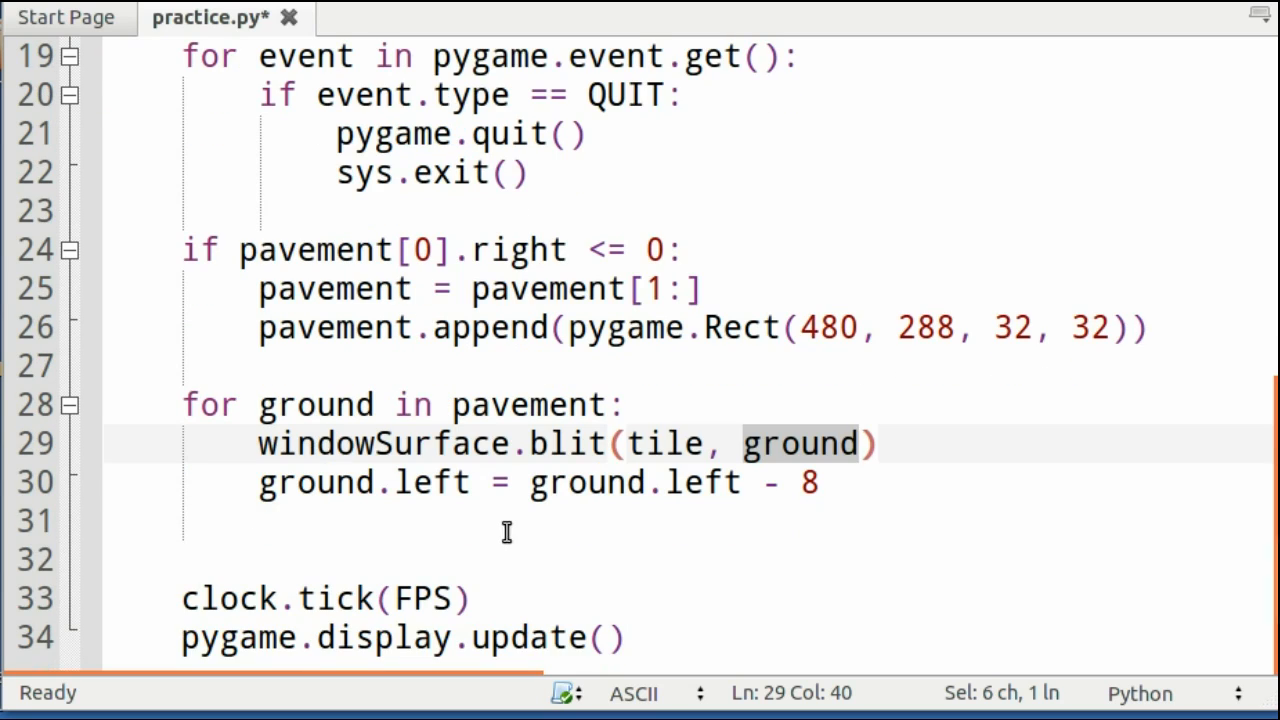
pyautogui.moveTo(485, 598)
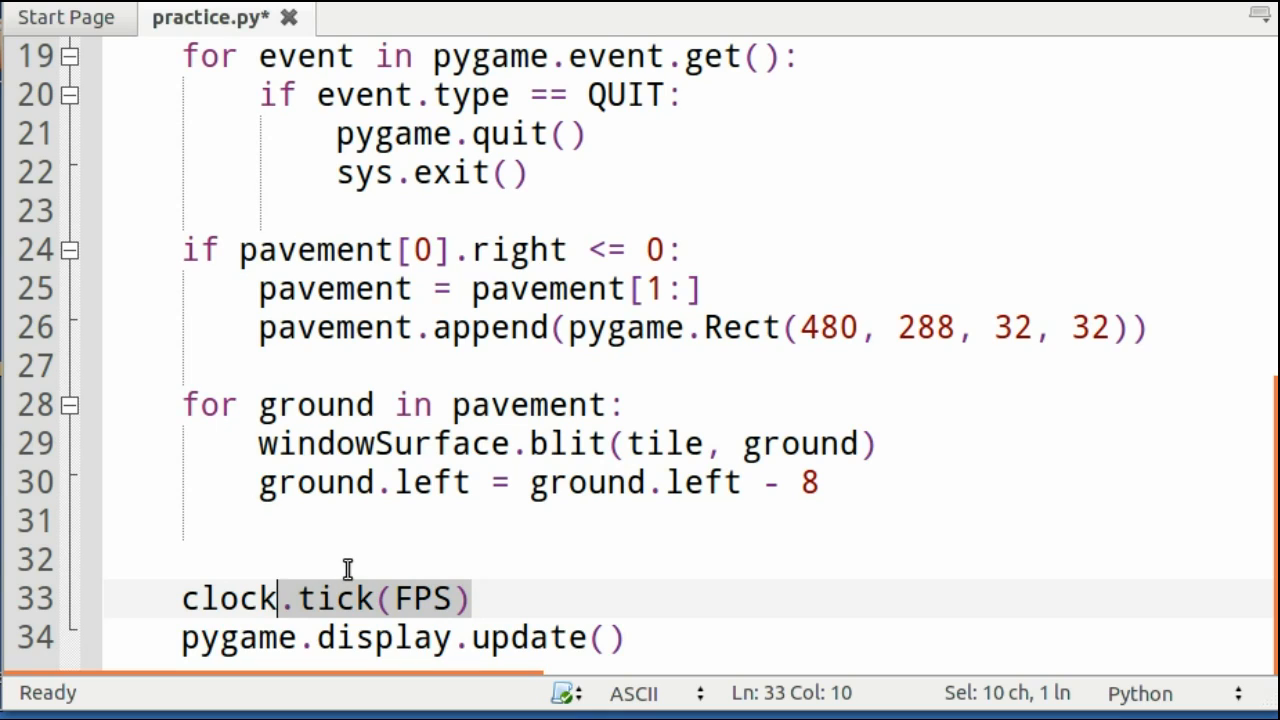
pyautogui.moveTo(378, 551)
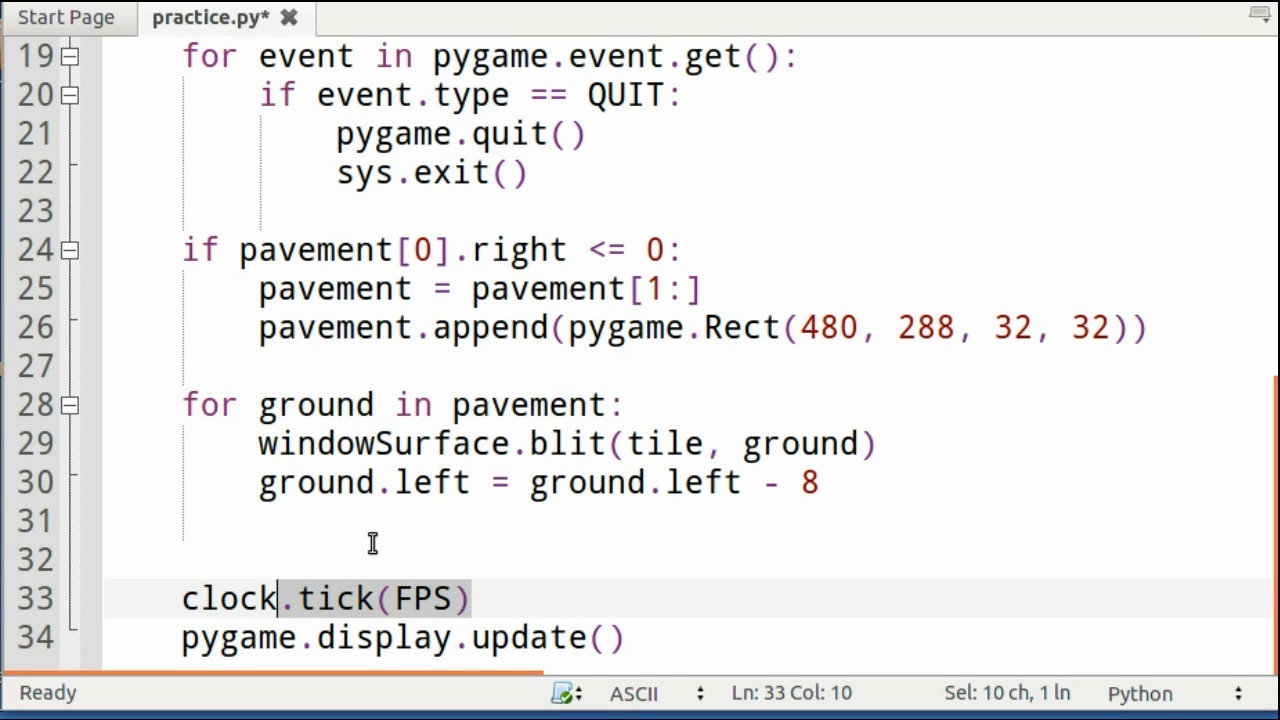
pyautogui.moveTo(505, 610)
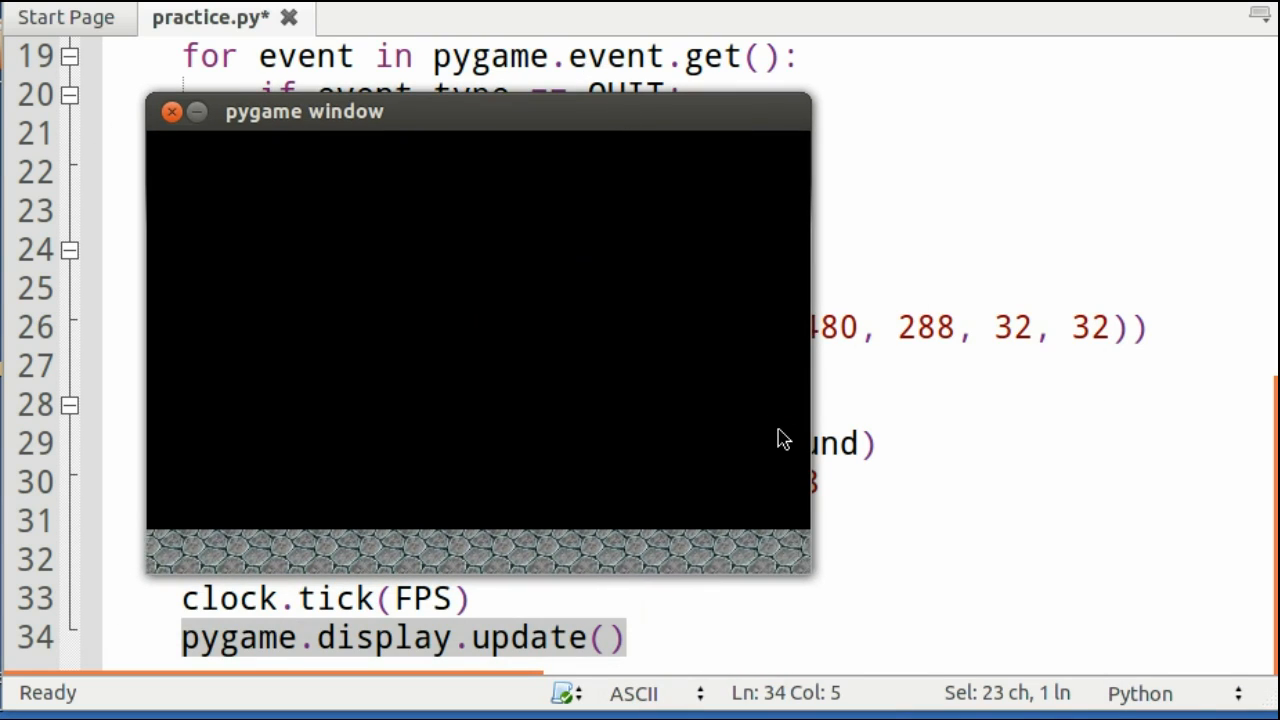
pyautogui.moveTo(818, 527)
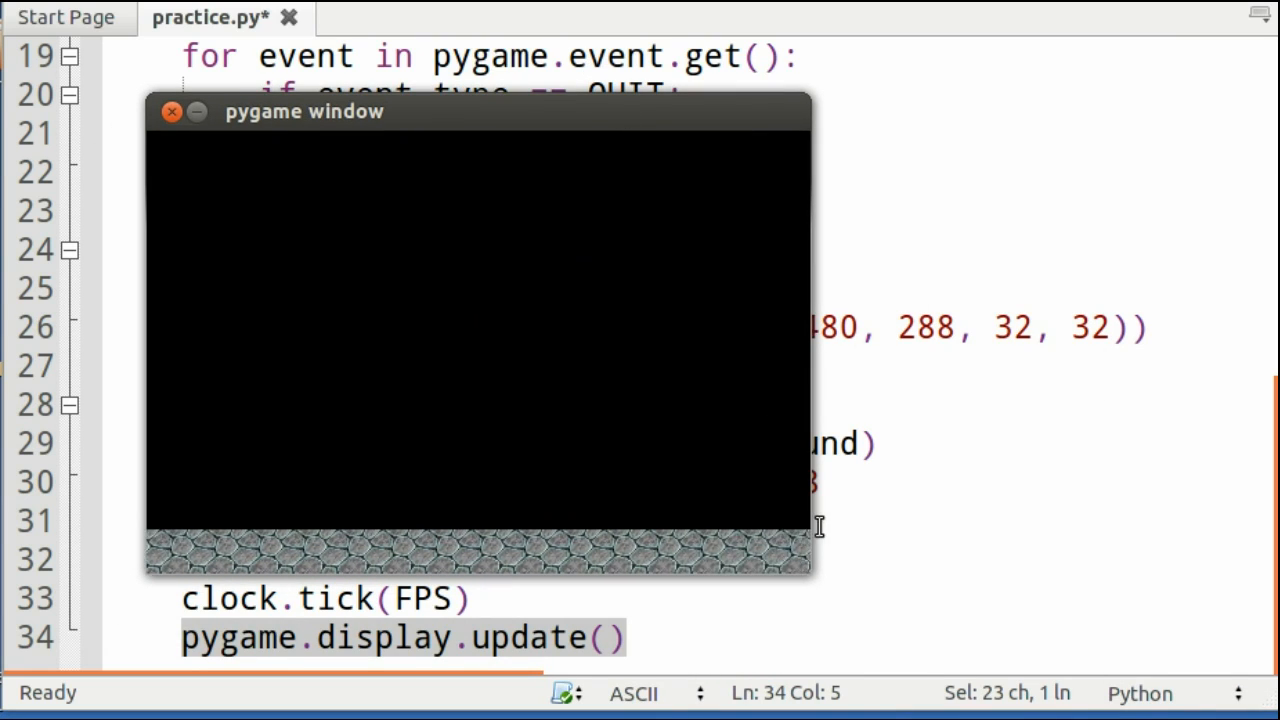
pyautogui.moveTo(177, 480)
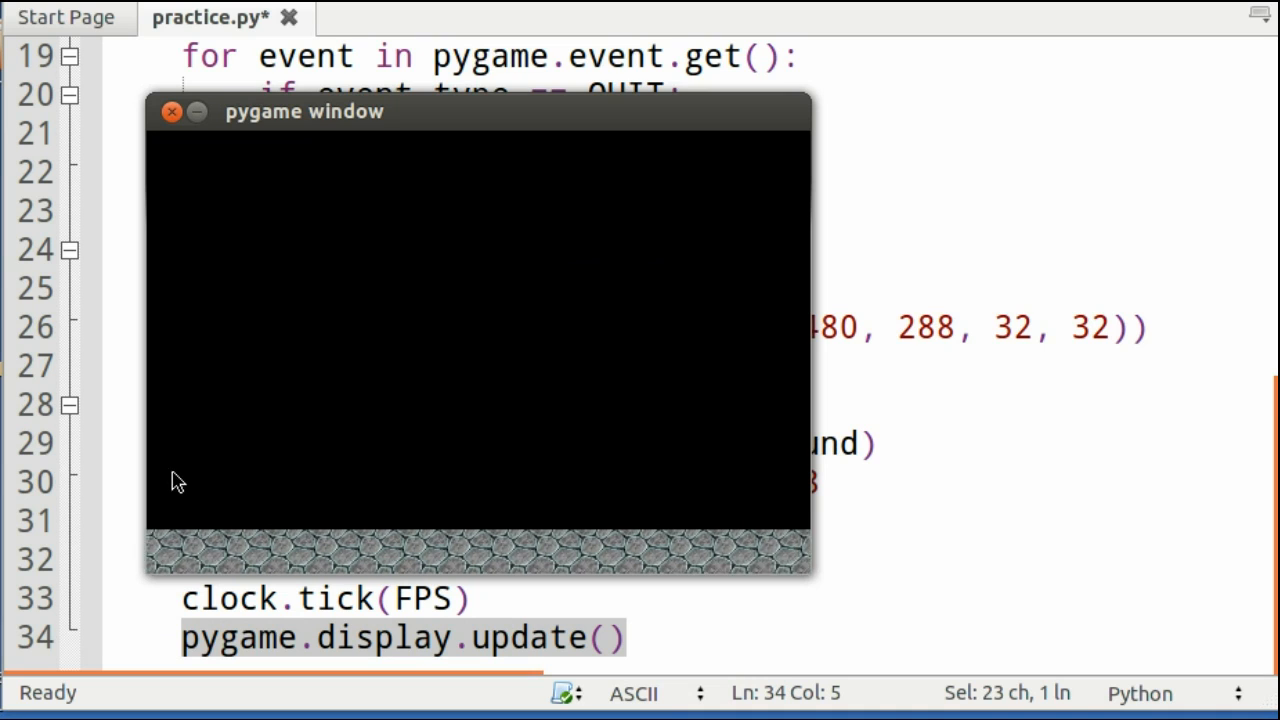
pyautogui.moveTo(408, 184)
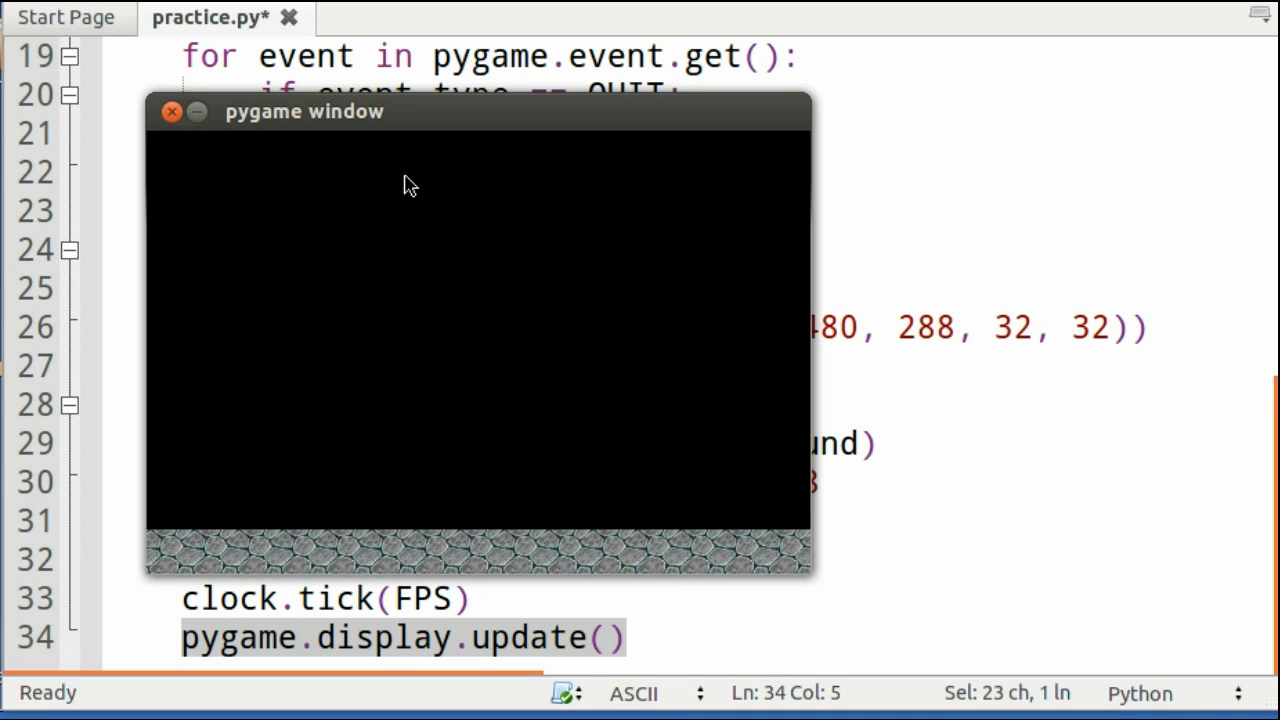
pyautogui.click(171, 111)
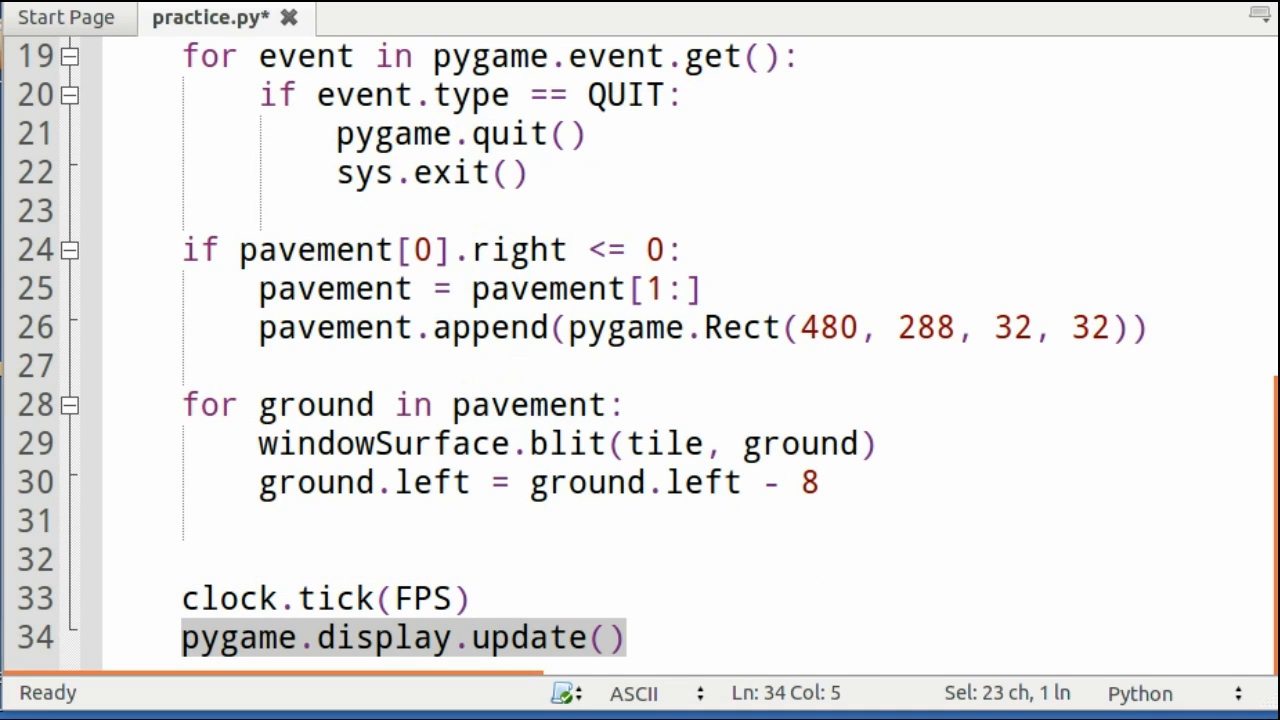